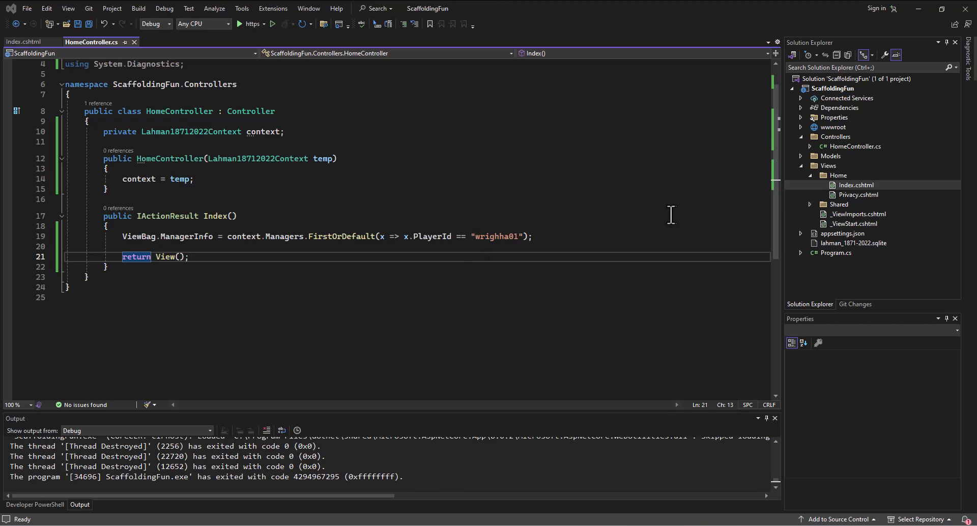
mouse_move(817, 163)
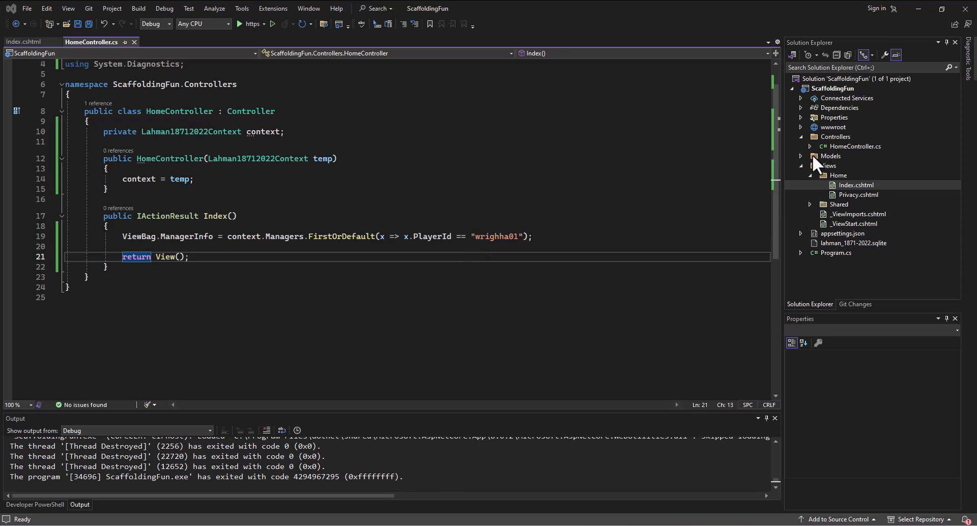
Step: Begin adding a new Class item named IBaseballRepository.cs under the Models folder
left_click(832, 78)
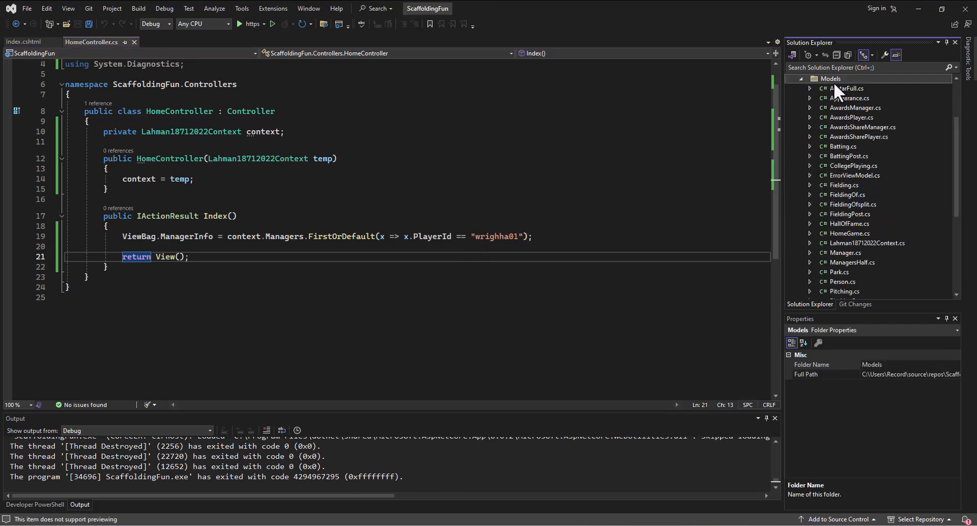
right_click(830, 79)
type("IBaseballRepository.cs")
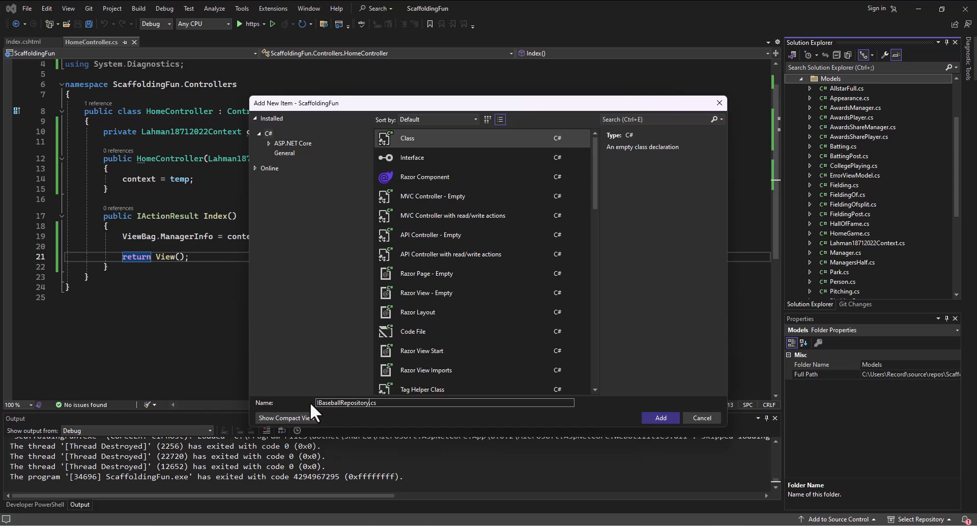
mouse_move(318, 417)
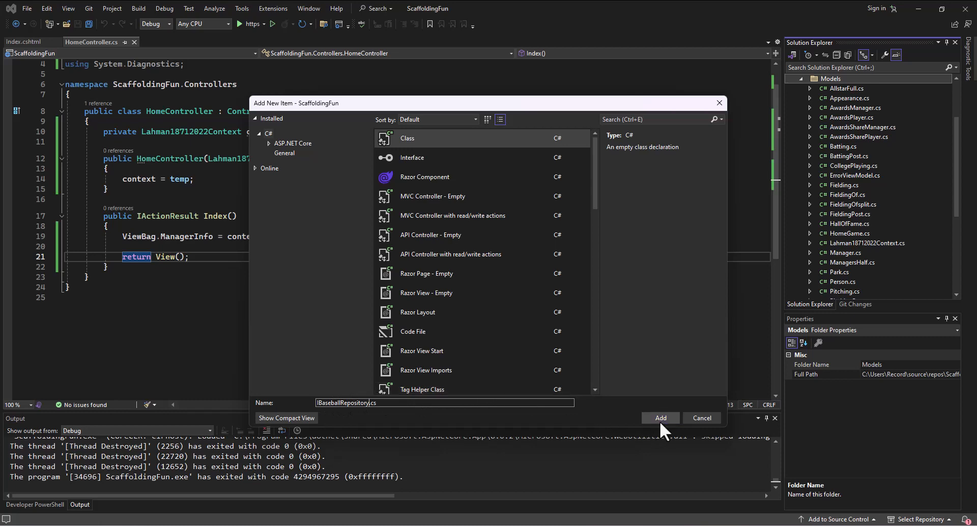
Step: Create IBaseballRepository.cs in Models and change its class keyword to interface
left_click(659, 417)
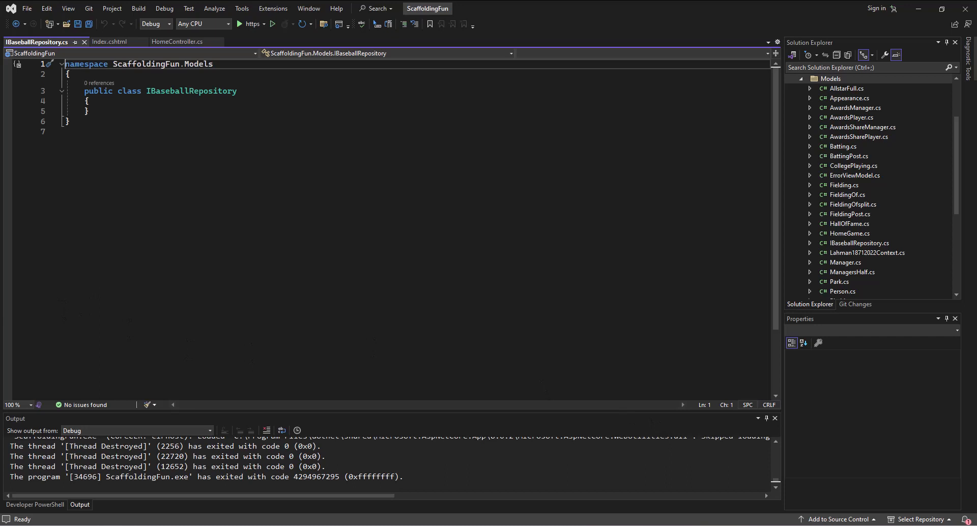
mouse_move(101, 182)
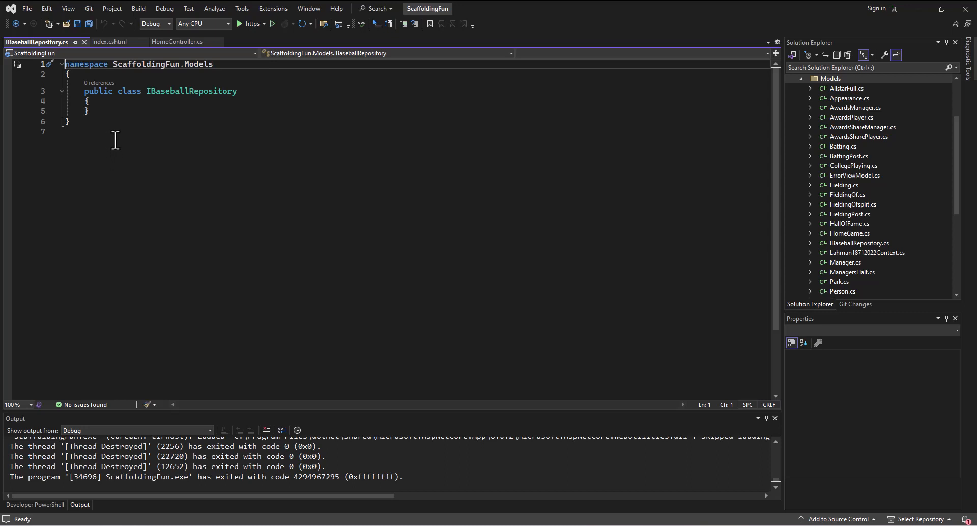
mouse_move(140, 120)
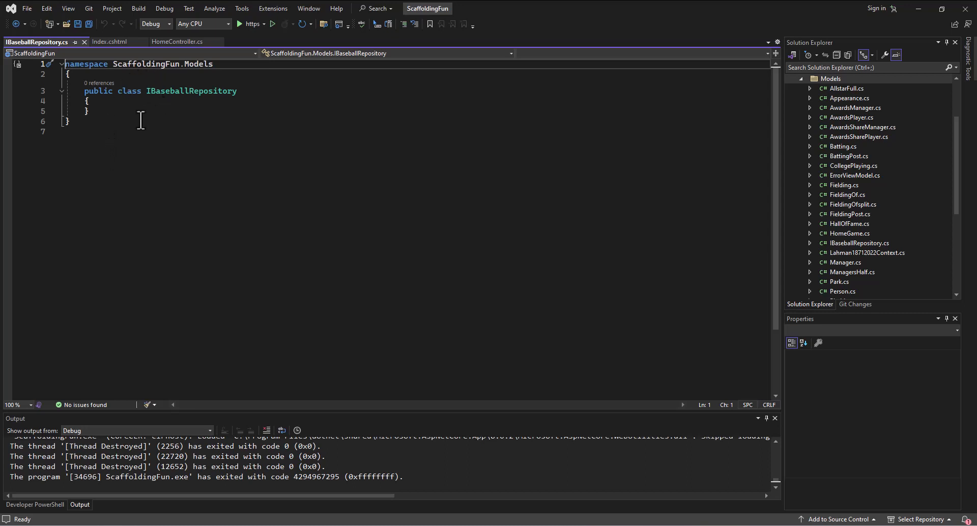
mouse_move(168, 116)
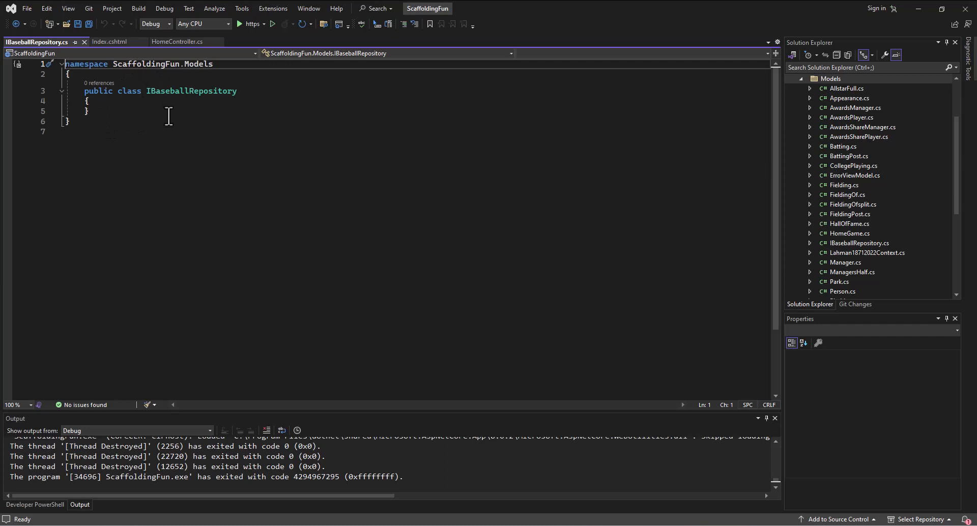
double_click(128, 91)
type("interface")
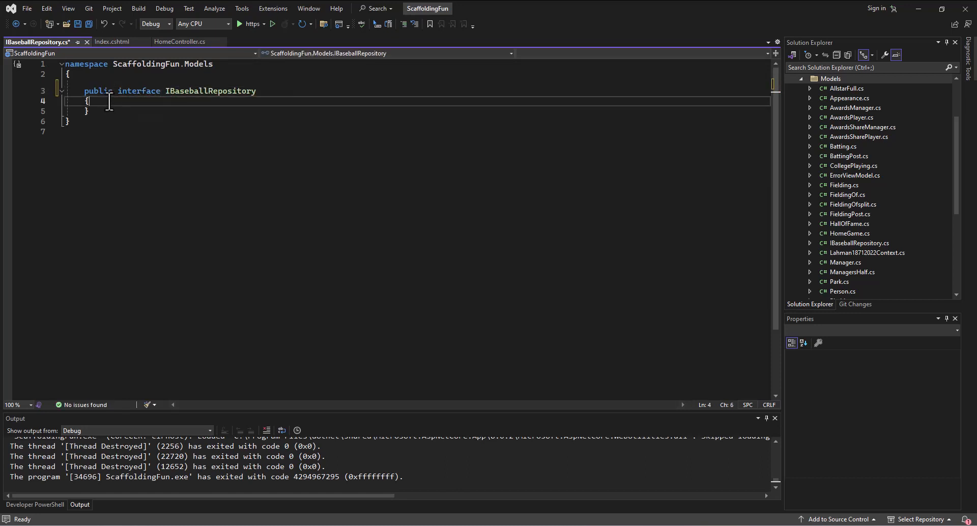
Step: Declare List<Manager> Managers { get; } in the interface body and save the file
key("enter")
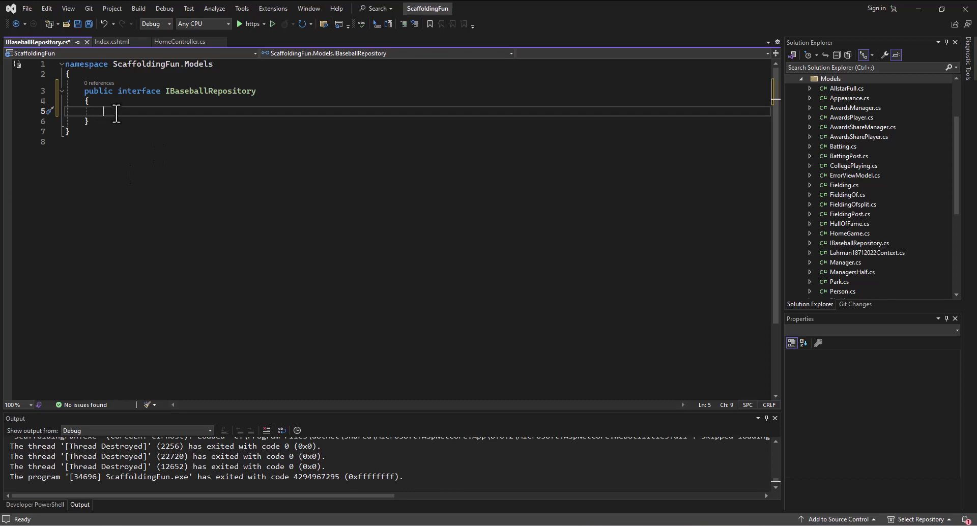
type("List")
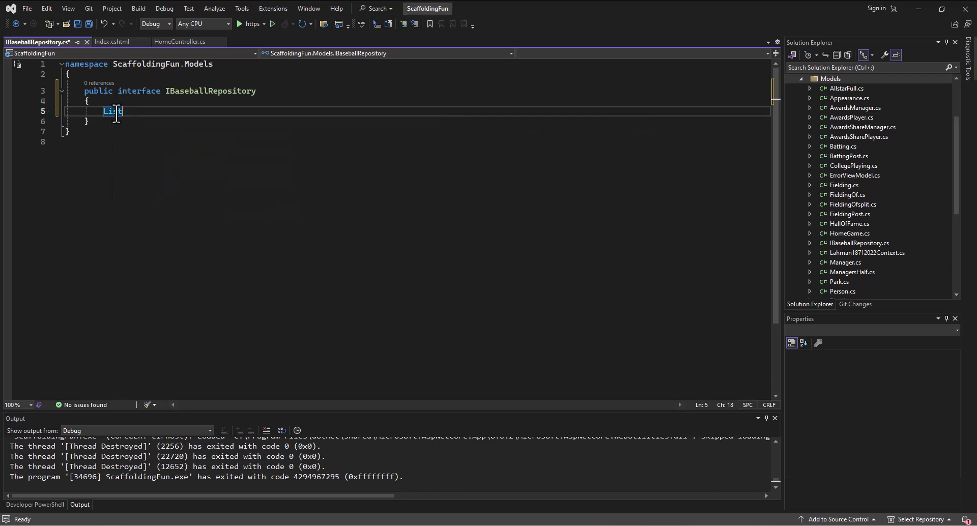
type("<Manager>")
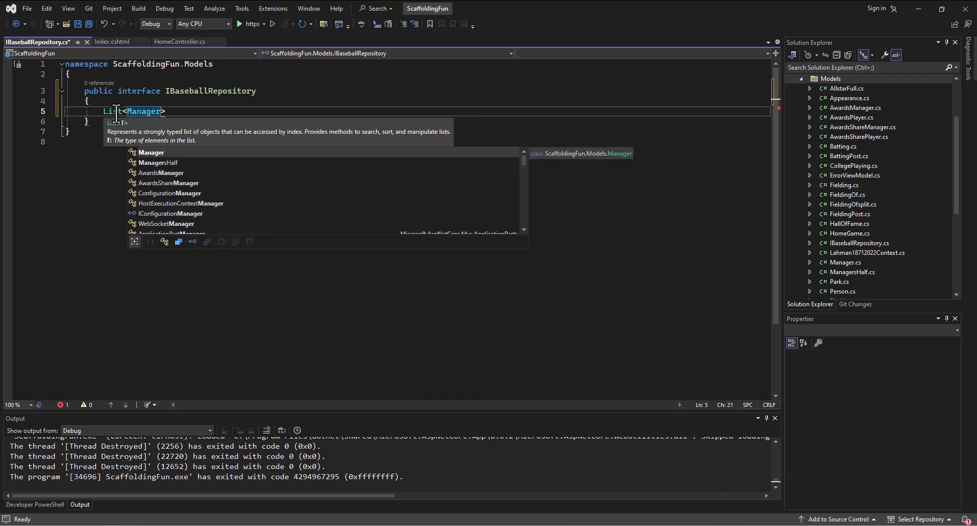
type("Managers")
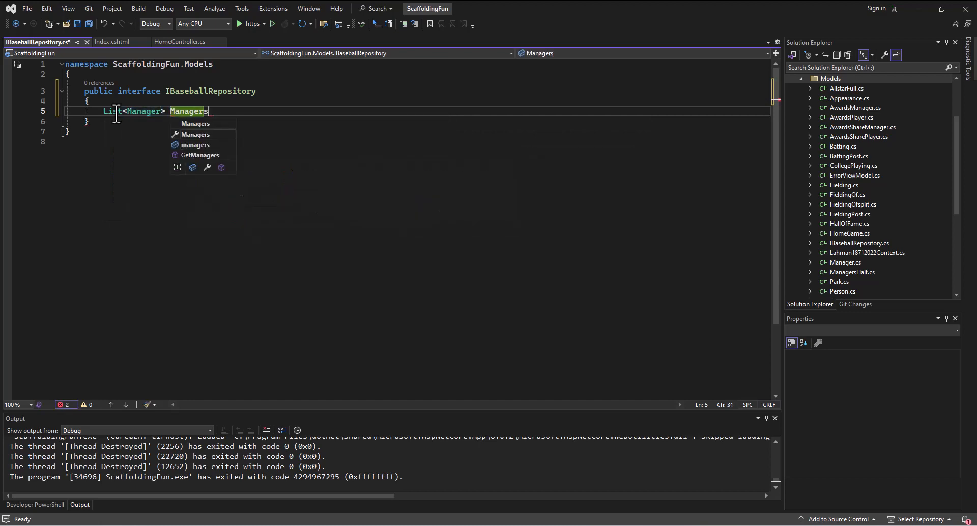
type("{ get; }")
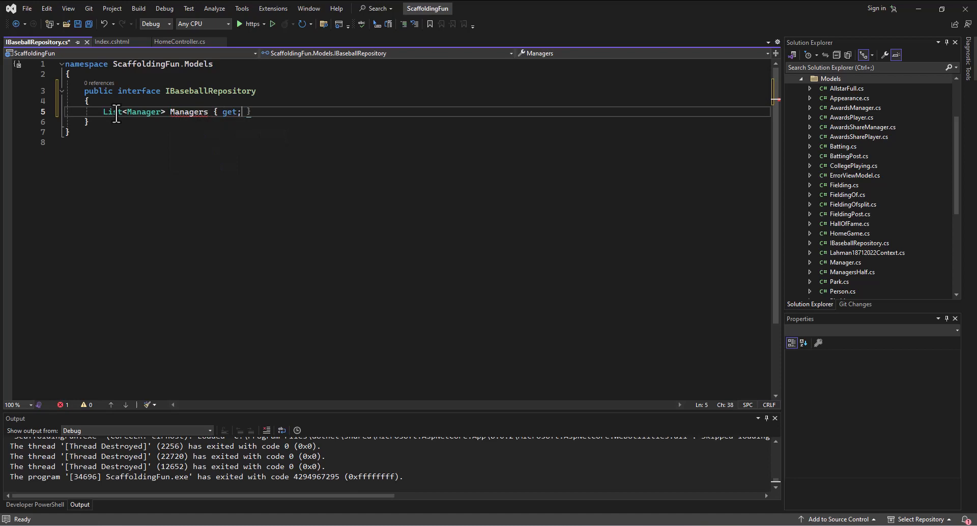
type("\" \"")
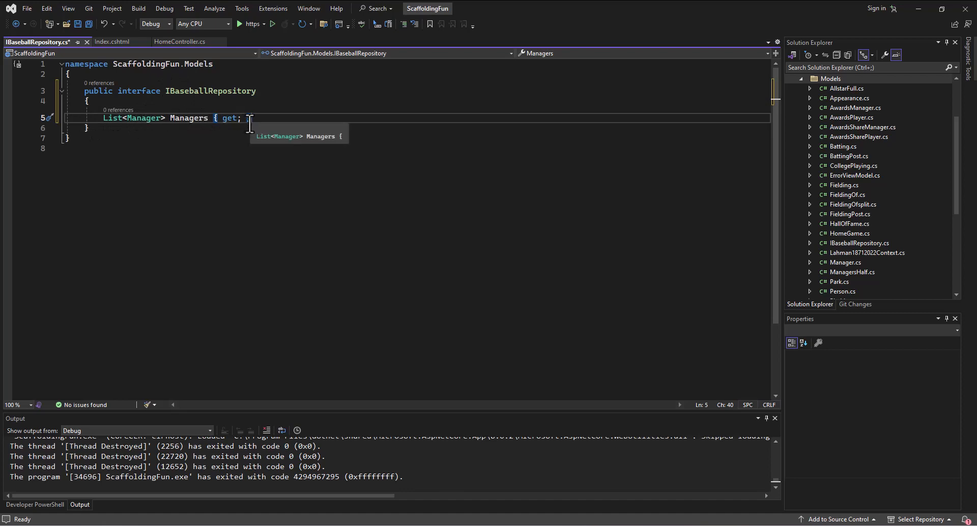
type("}")
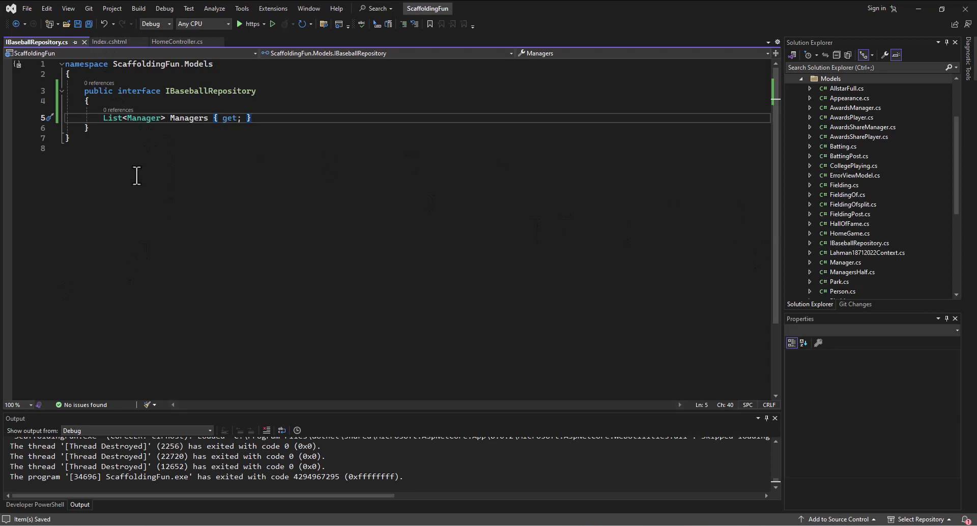
mouse_move(308, 98)
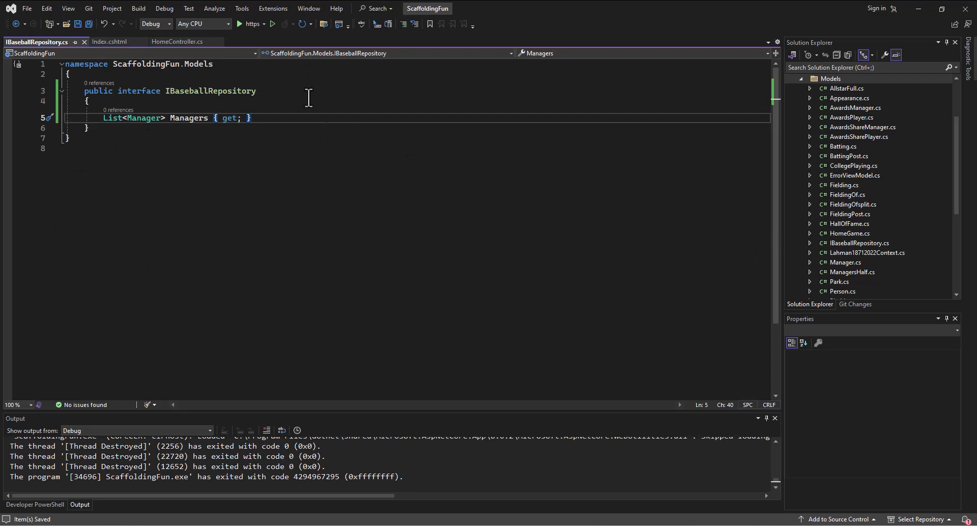
mouse_move(324, 128)
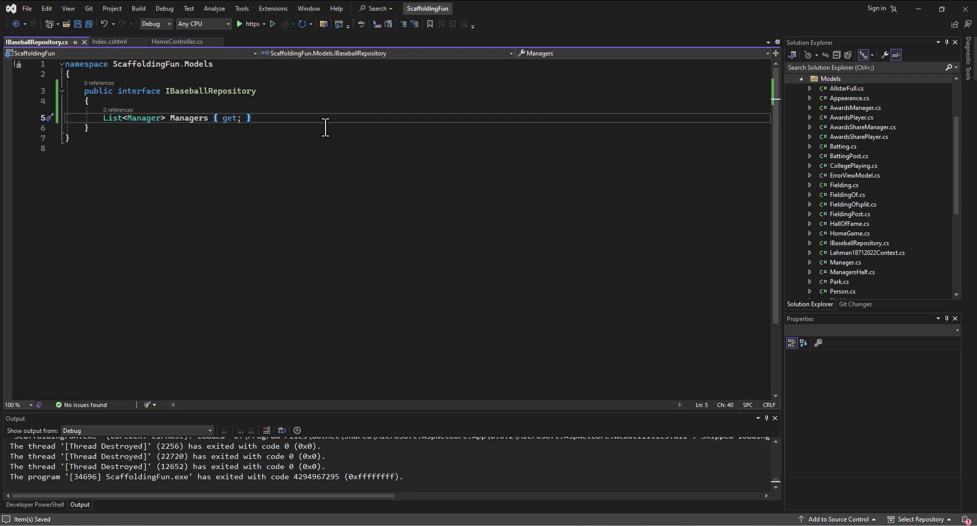
Step: Add a new Class item named EFBaseballRepository.cs to the Models folder
double_click(138, 90)
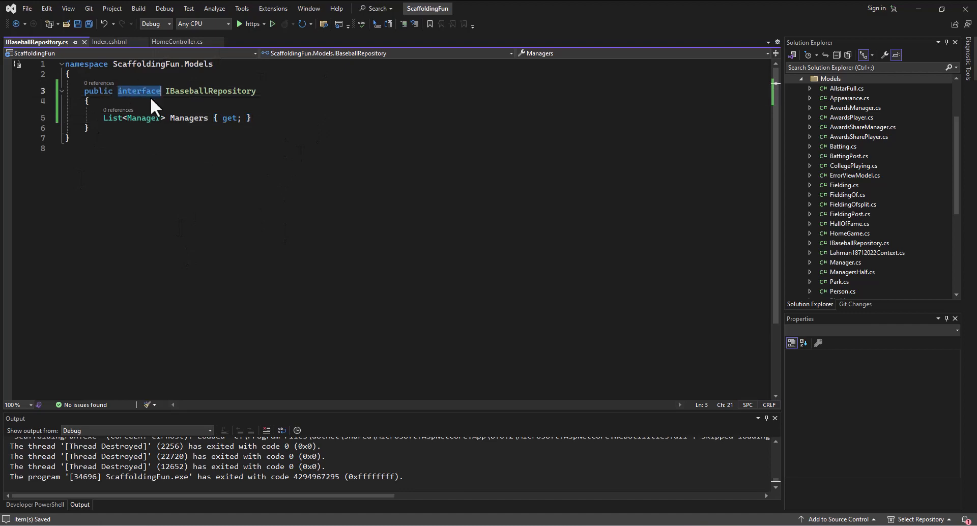
mouse_move(851, 117)
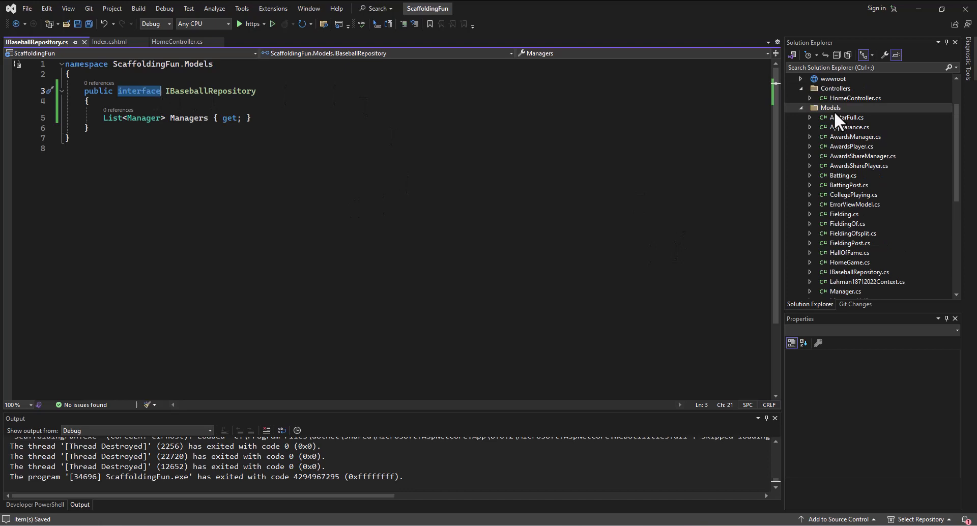
right_click(831, 107)
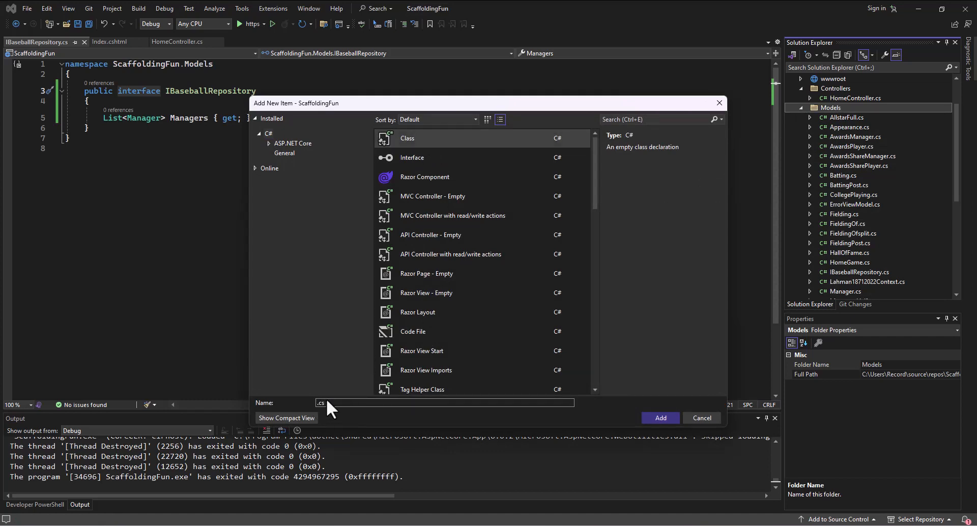
type("EFl")
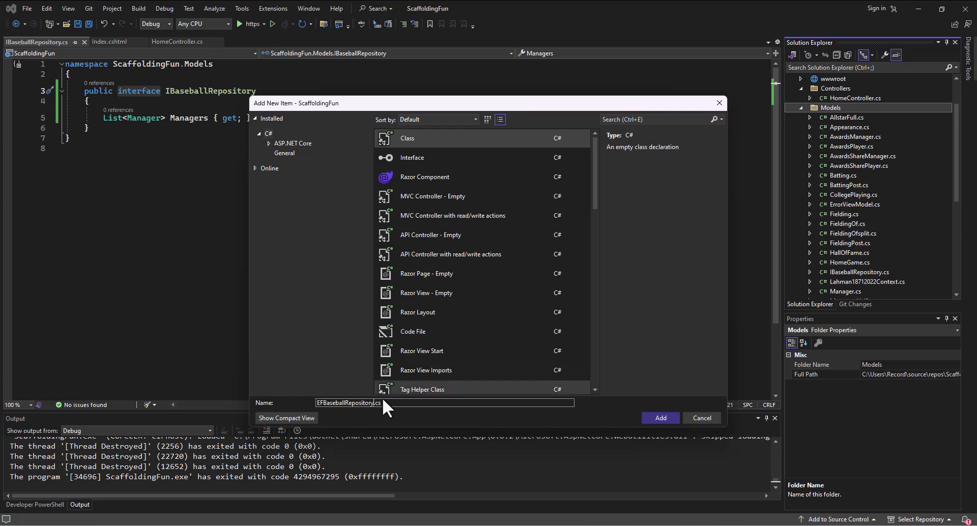
mouse_move(613, 390)
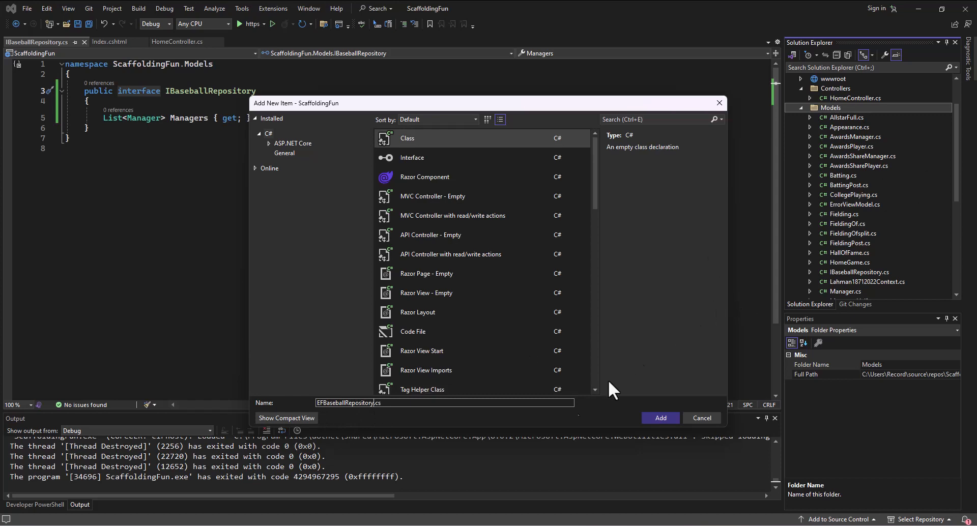
mouse_move(659, 417)
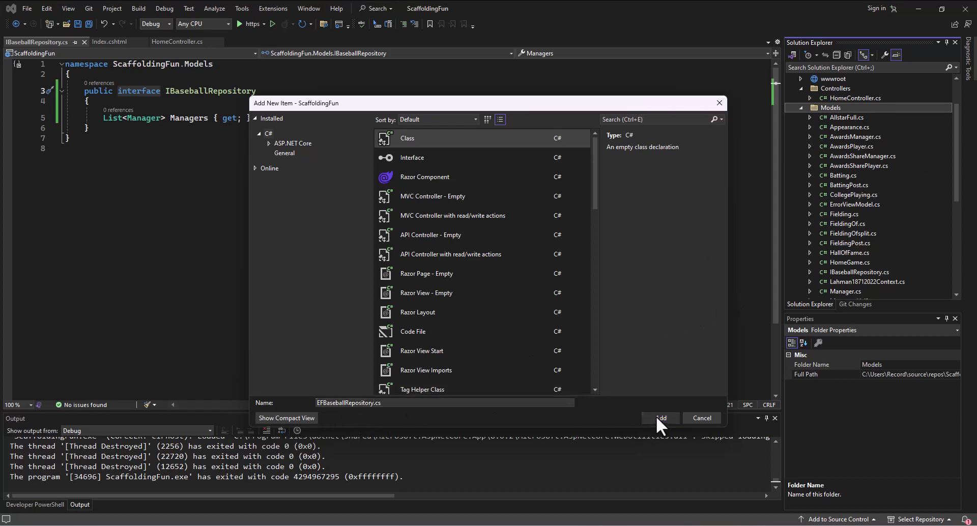
left_click(660, 418)
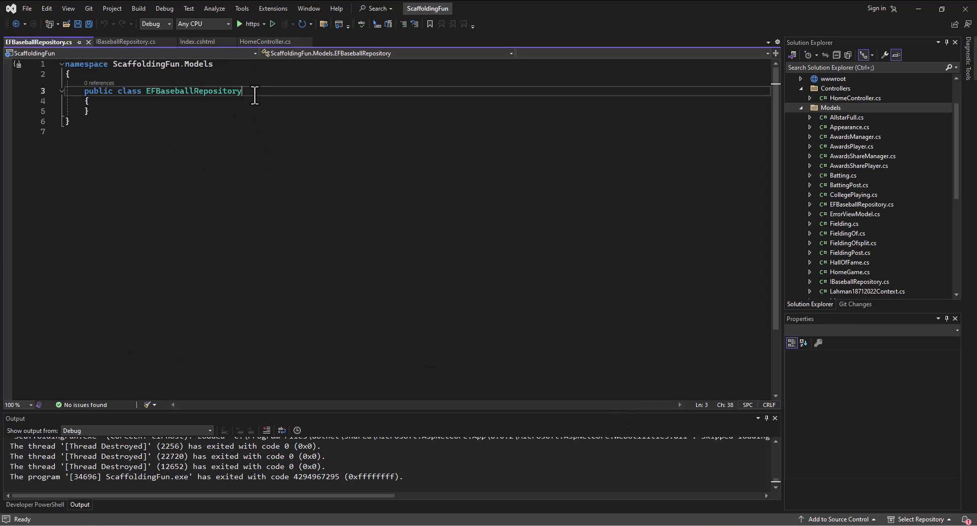
Step: Make EFBaseballRepository declare ': IBaseballRepository' after the class name
double_click(193, 91)
type(" : I")
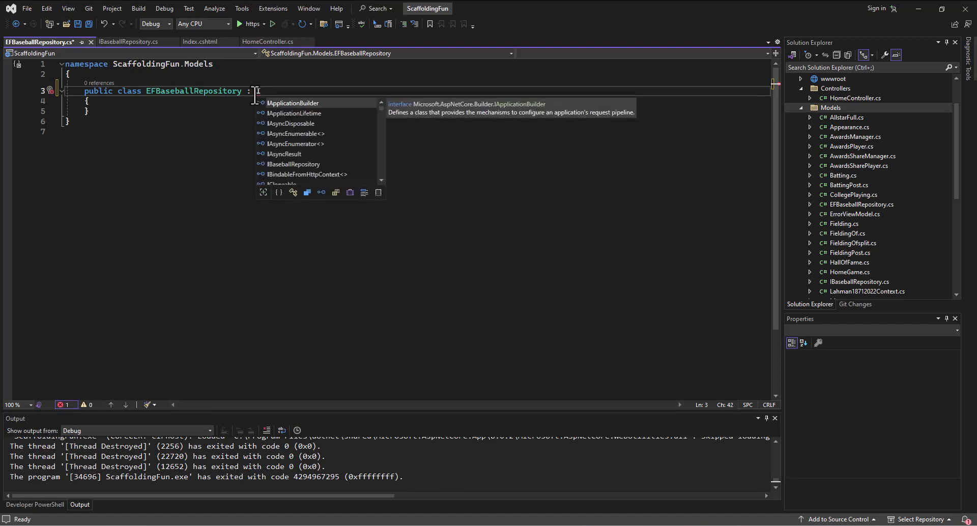
type("BaseballRepository")
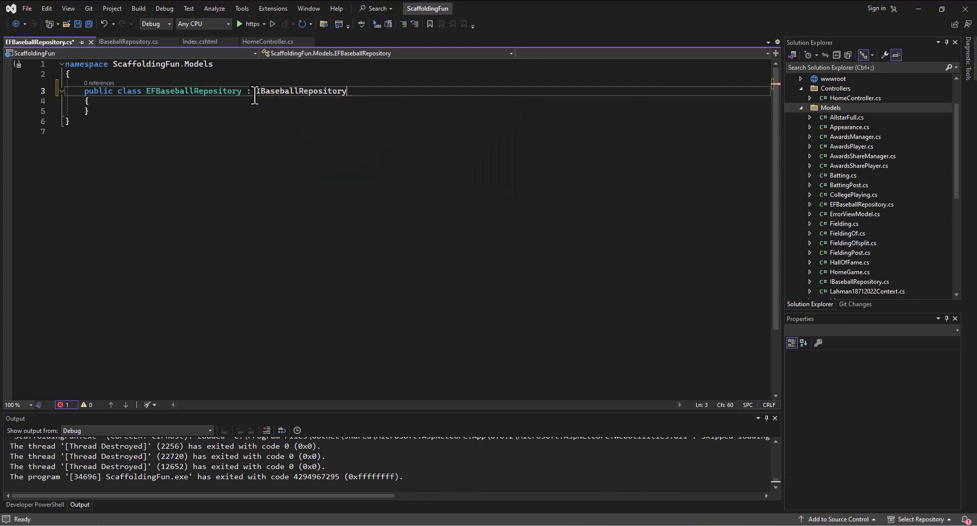
double_click(301, 90)
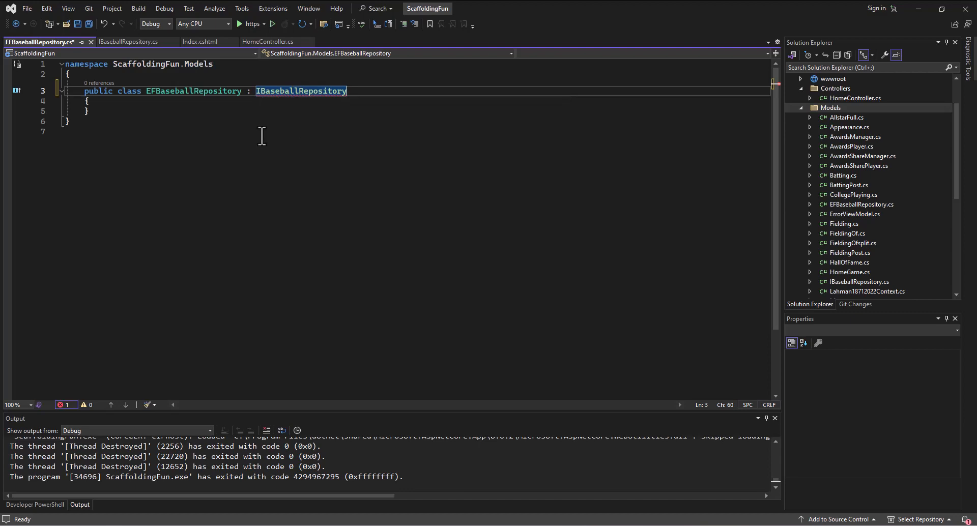
Step: Use the 'Implement interface' quick action to generate the stub Managers property
left_click(305, 101)
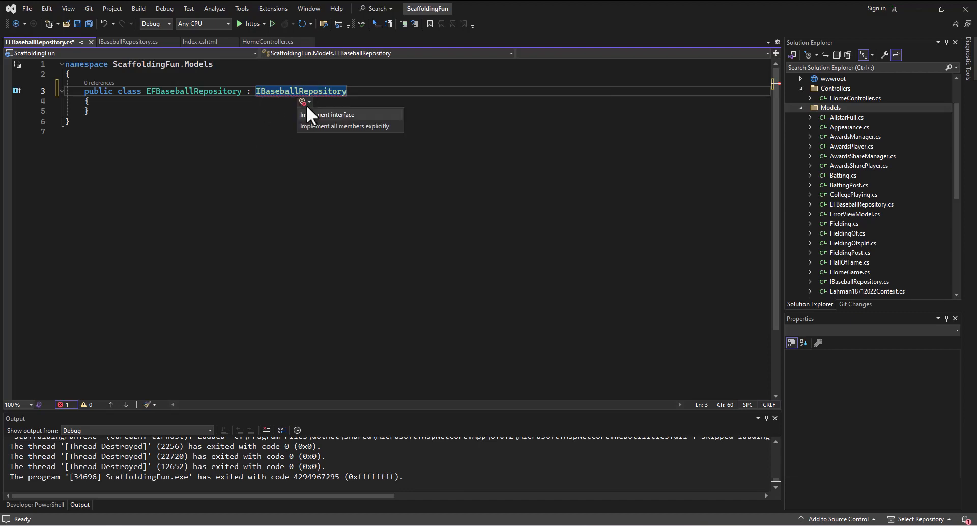
mouse_move(328, 115)
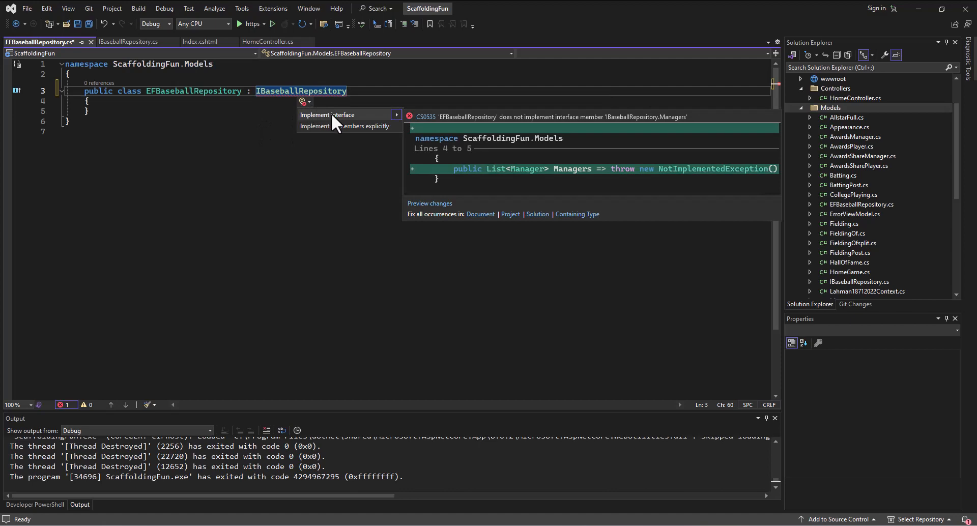
left_click(329, 115)
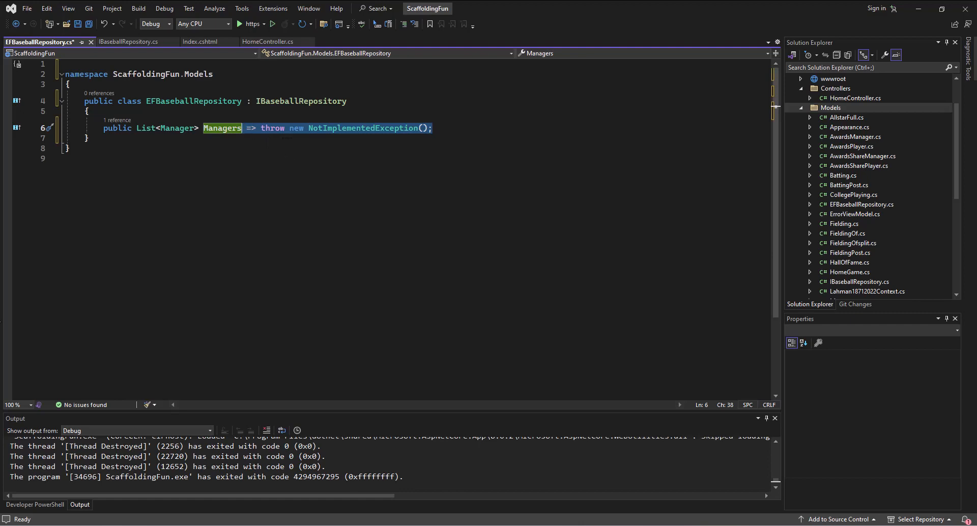
mouse_move(188, 284)
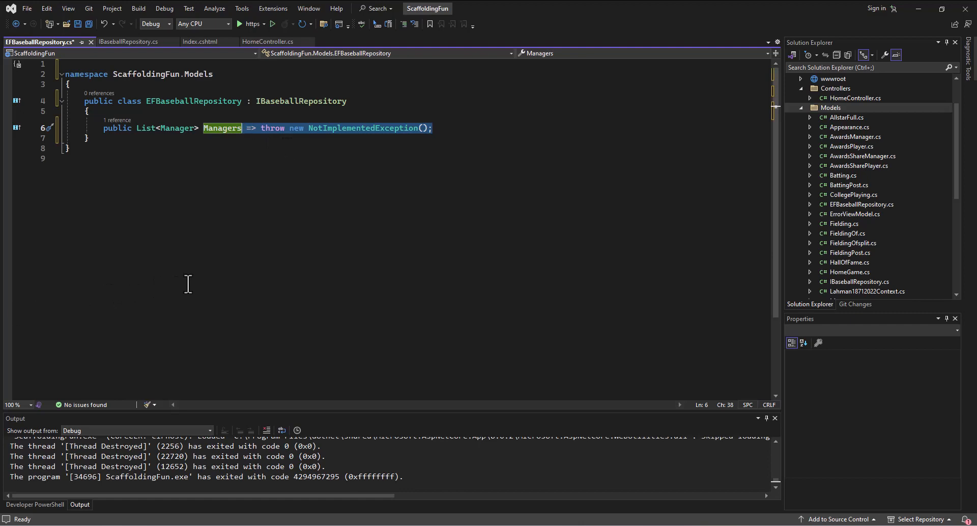
mouse_move(195, 286)
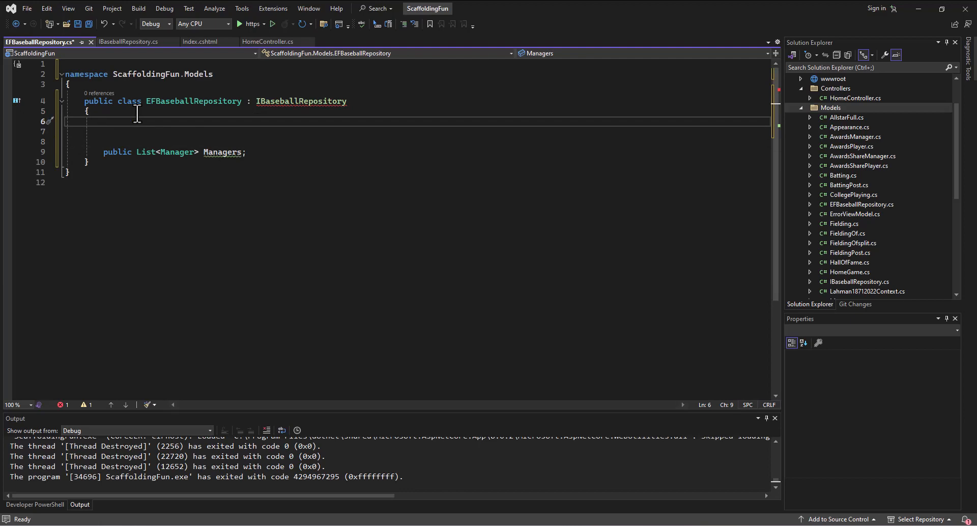
Step: Write an EFBaseballRepository constructor taking a Lahman18712022Context temp parameter
type("public EFBaseballRepository() { }")
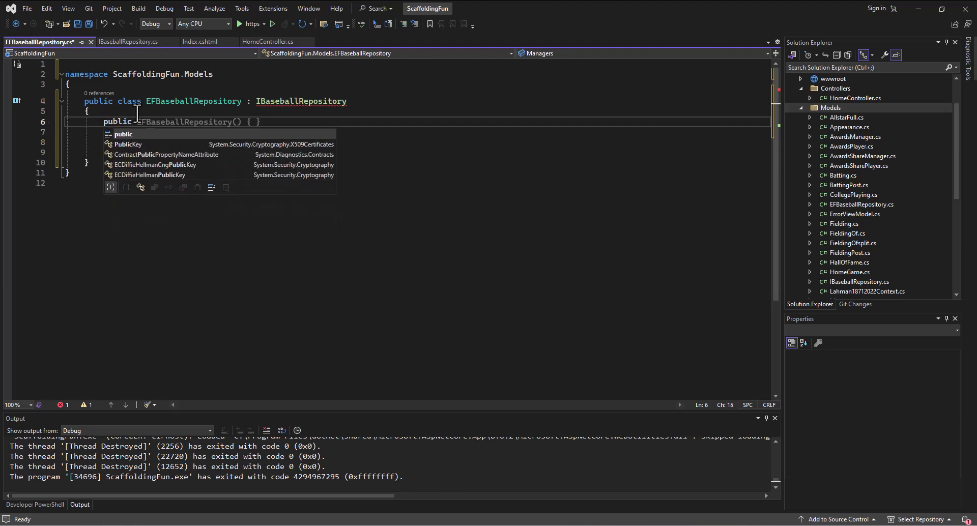
type("public List<Manager> Managers;")
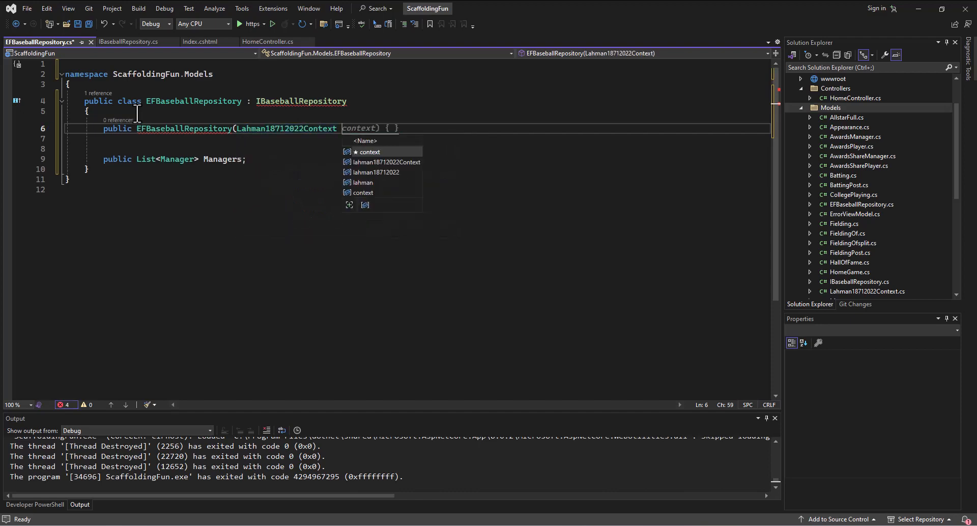
type("cont")
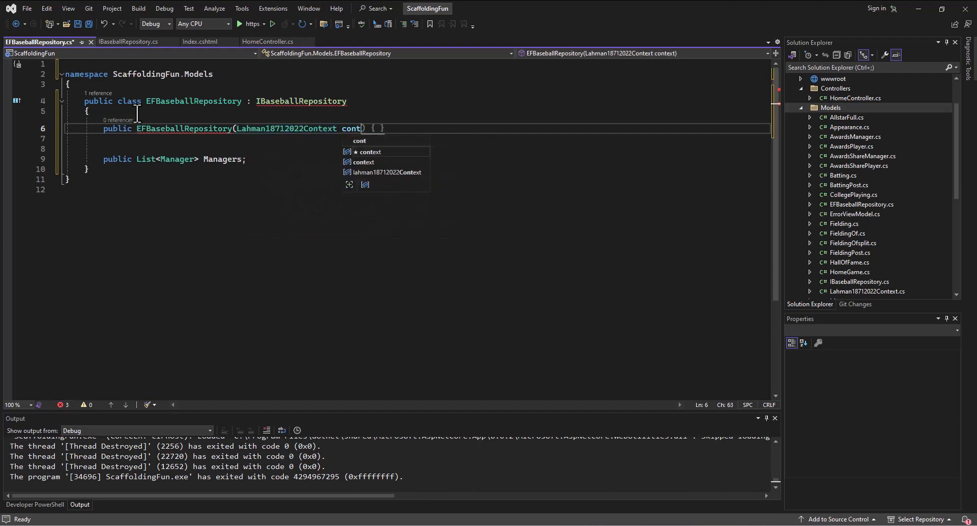
type("temp")
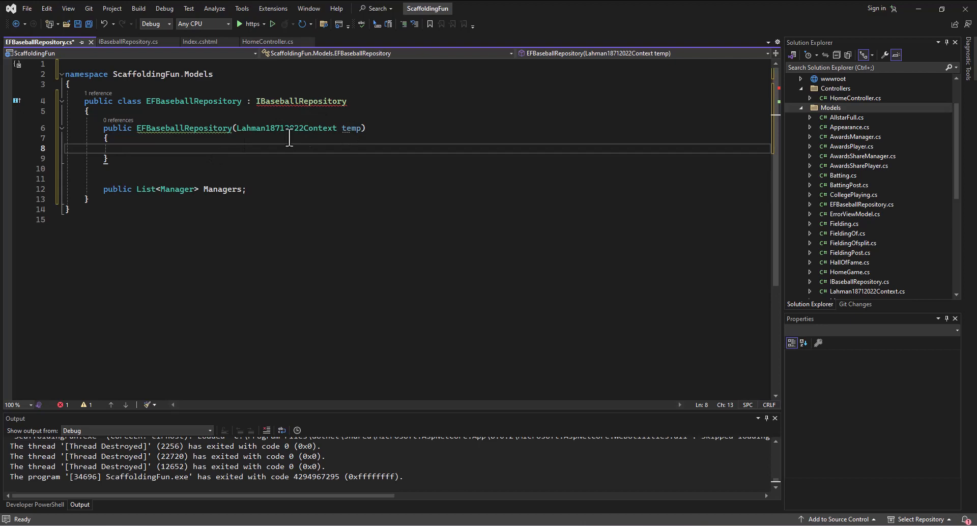
double_click(285, 128)
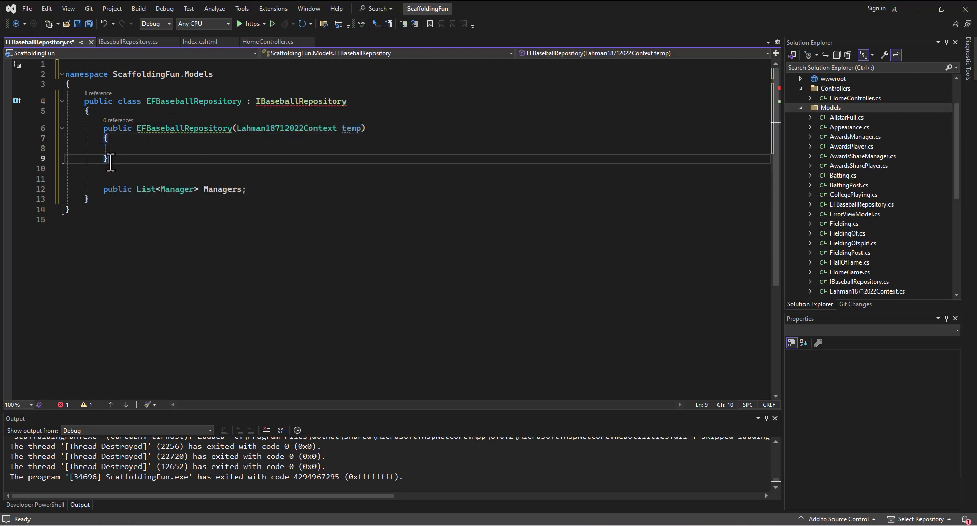
Step: Declare a private Lahman18712022Context _context field above the constructor
key("Enter")
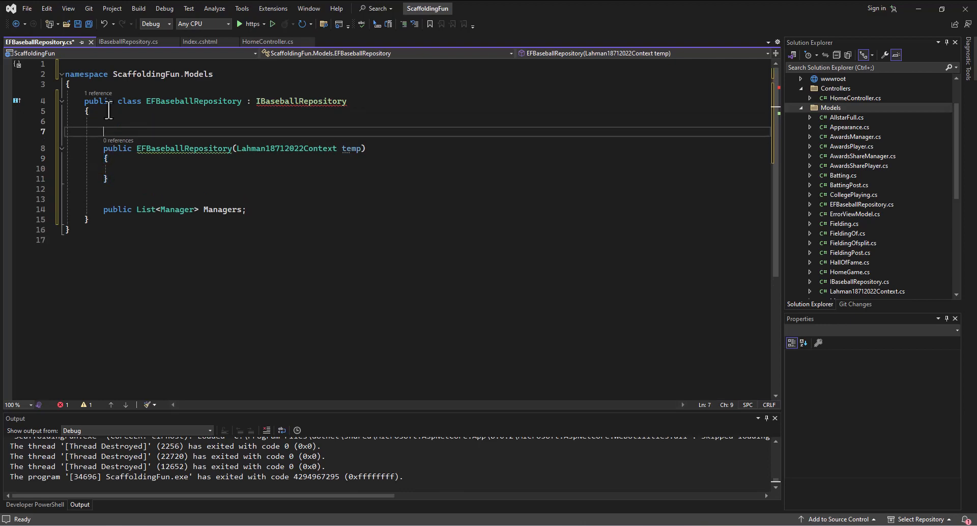
type("private")
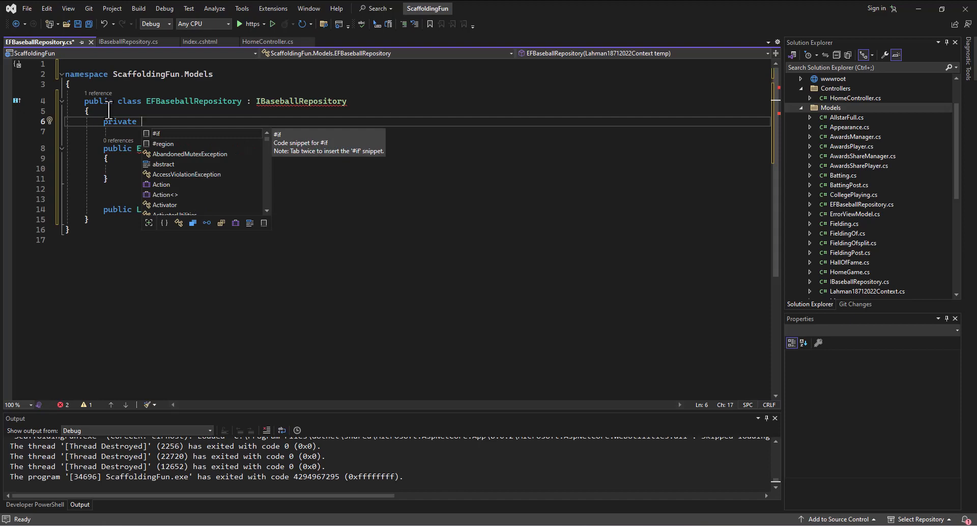
type("Lahman18712022Context _context;")
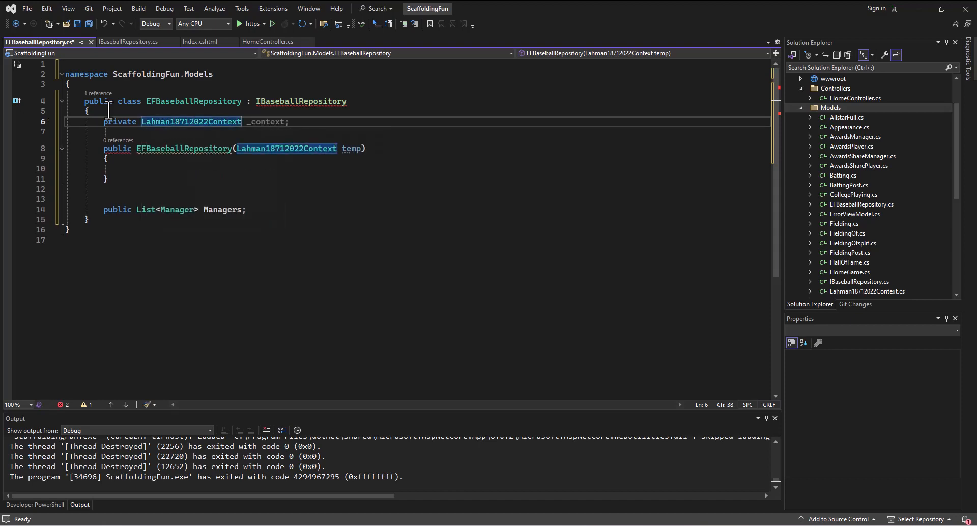
type("_cont")
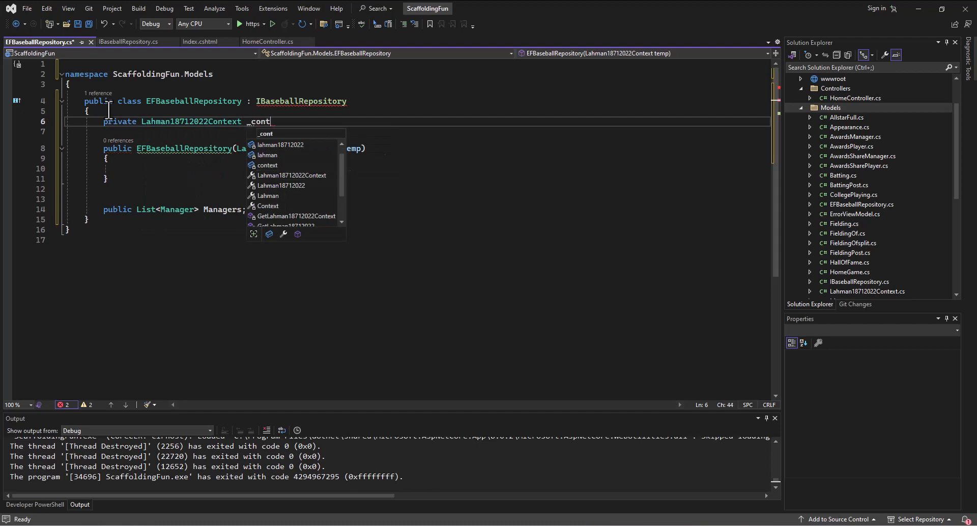
type("ext;")
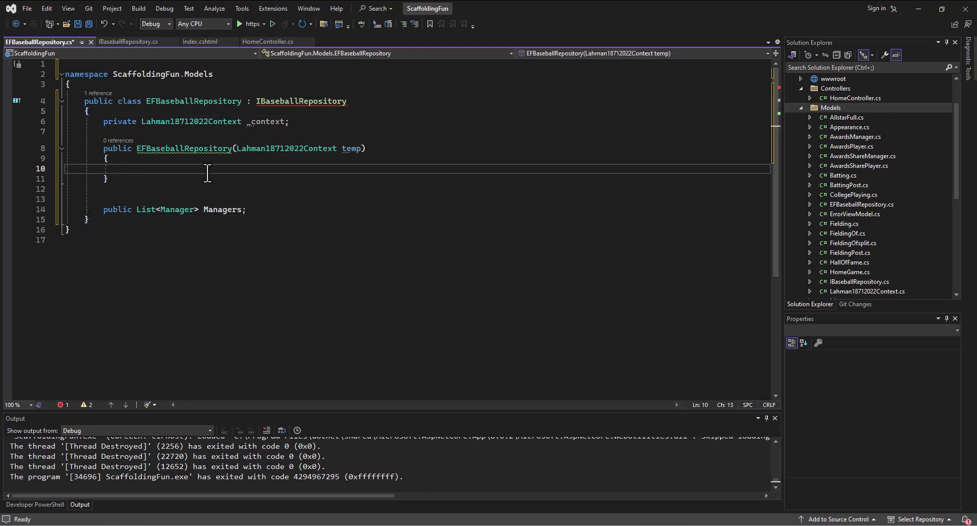
Step: Assign _context = temp; inside the constructor body
type("_context = temp;")
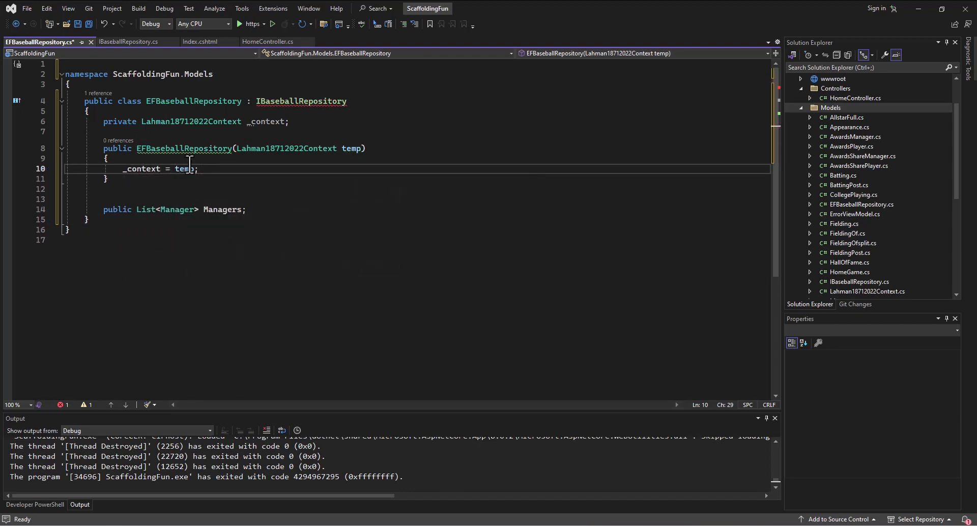
mouse_move(295, 183)
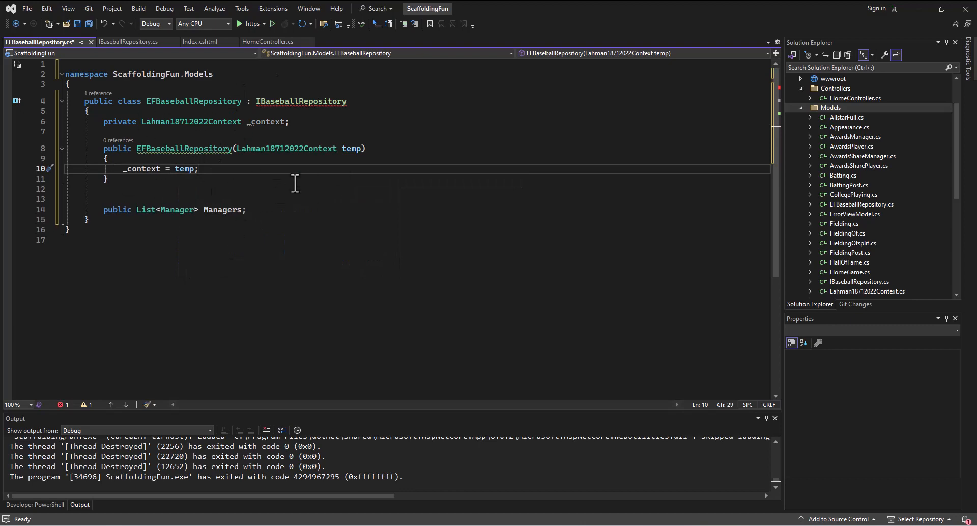
mouse_move(196, 220)
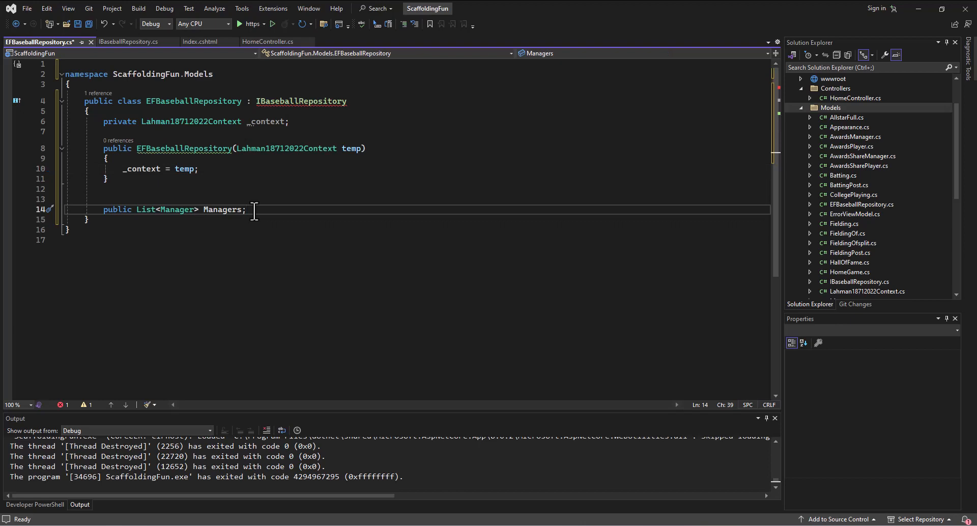
Step: Initialize Managers from _context.Managers.ToList() on the Managers line
type("=")
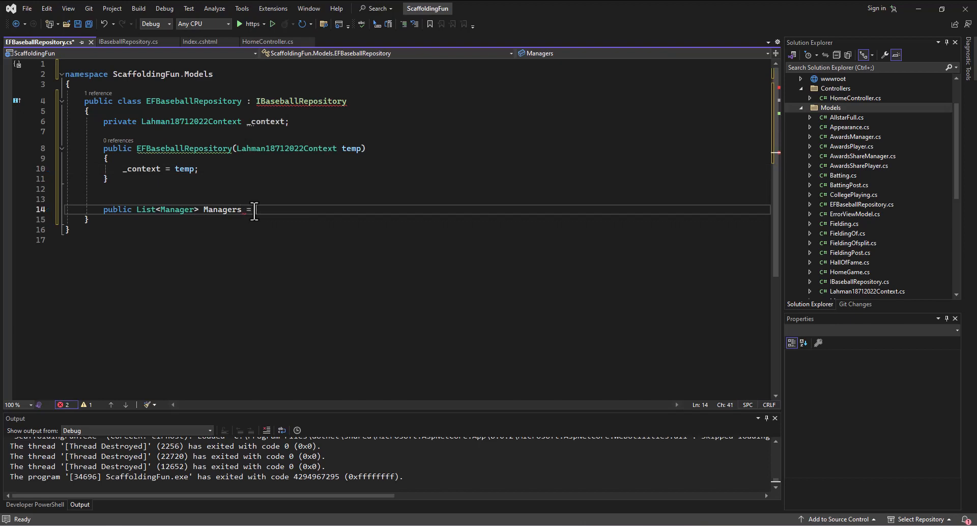
type("_context")
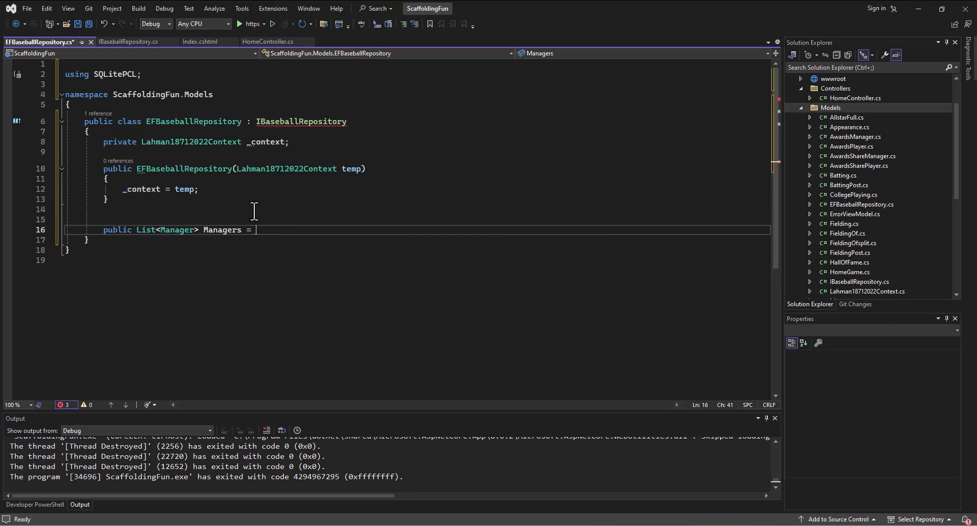
type("_context")
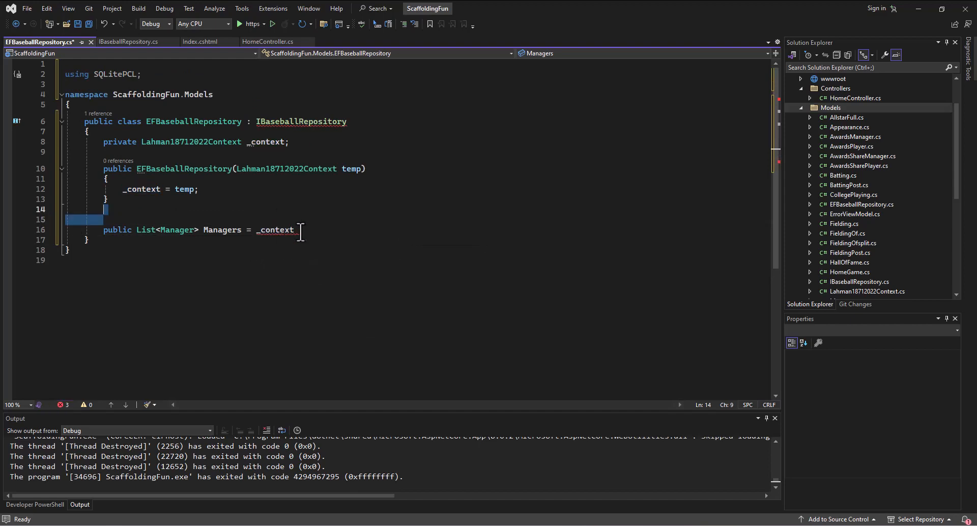
type(".Managers.ToList();")
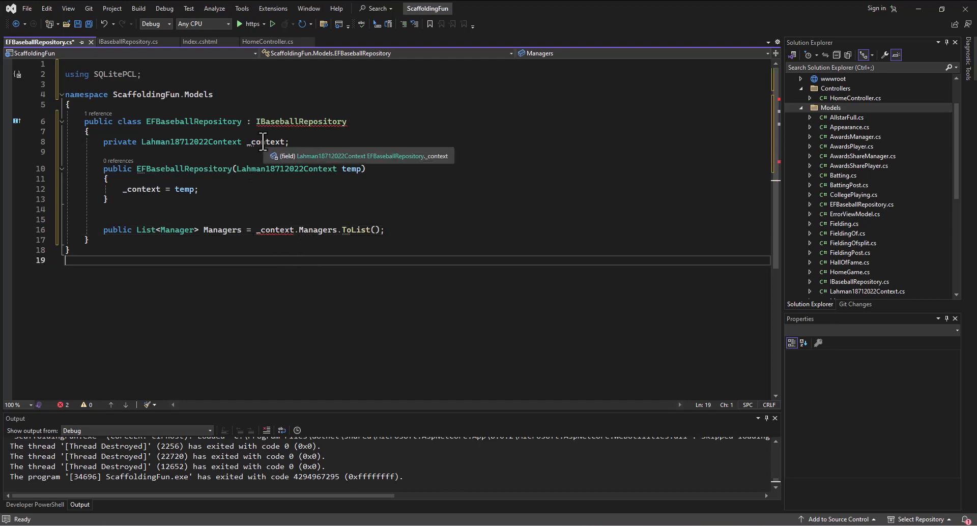
mouse_move(267, 195)
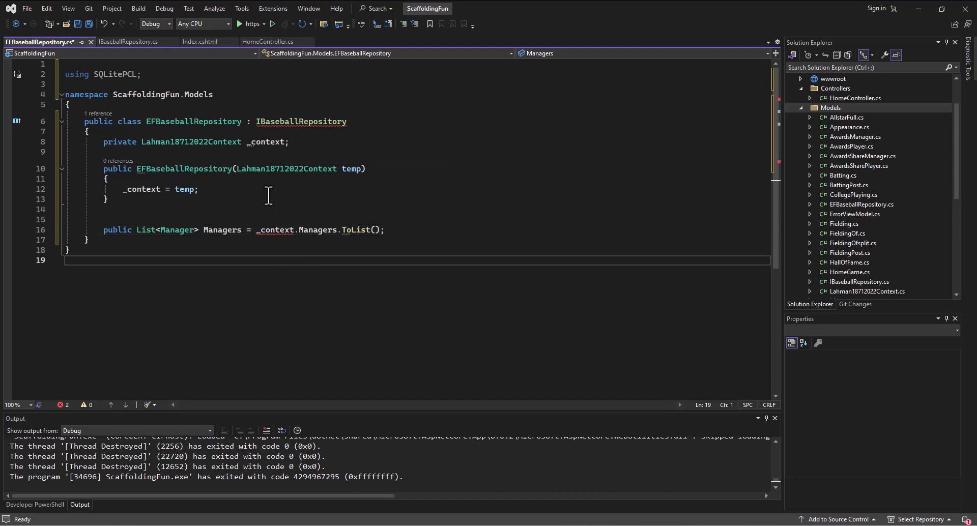
mouse_move(272, 229)
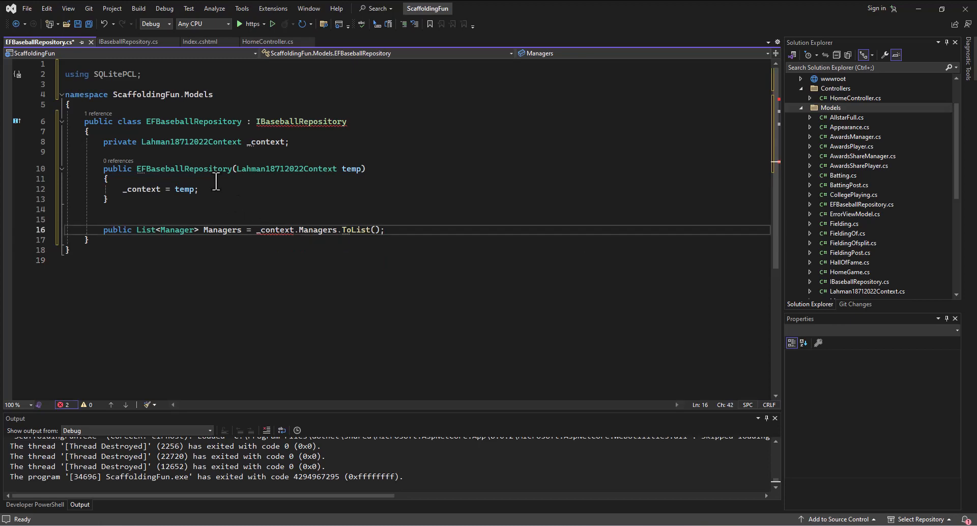
Step: Turn Managers into an expression-bodied property (=>) over _context.Managers.ToList() and reopen IBaseballRepository.cs
left_click(89, 24)
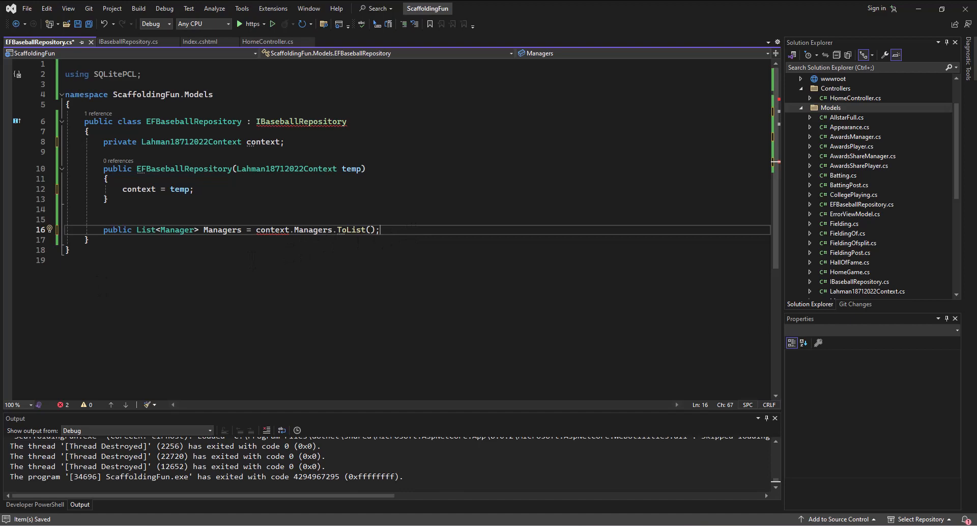
left_click(261, 244)
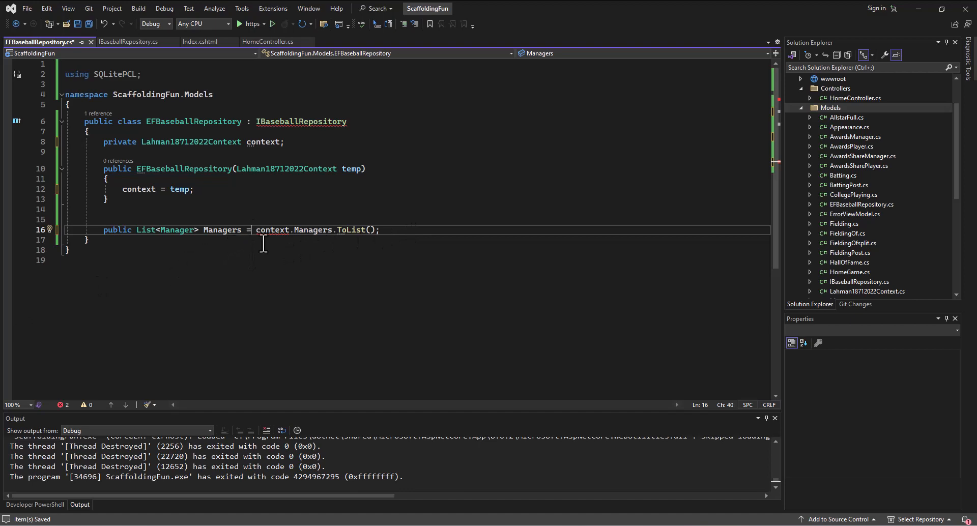
mouse_move(262, 204)
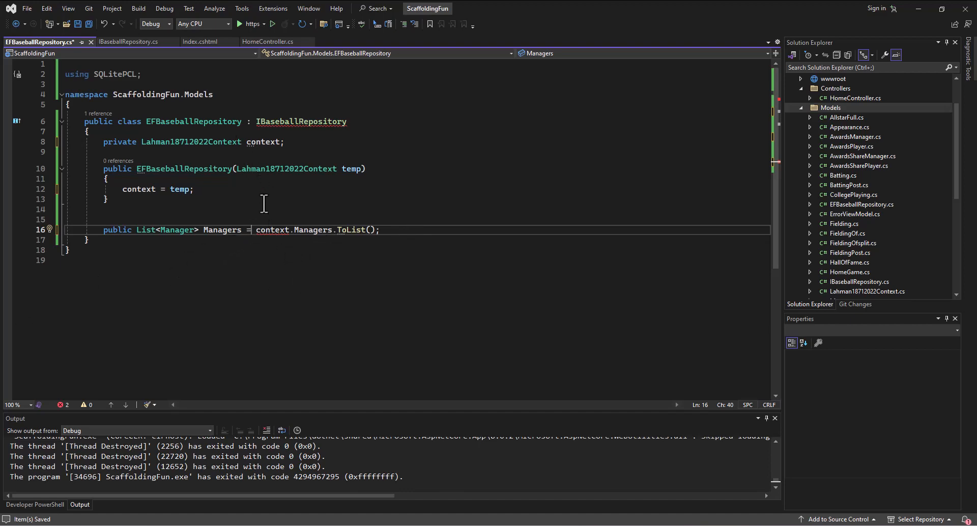
type("_context")
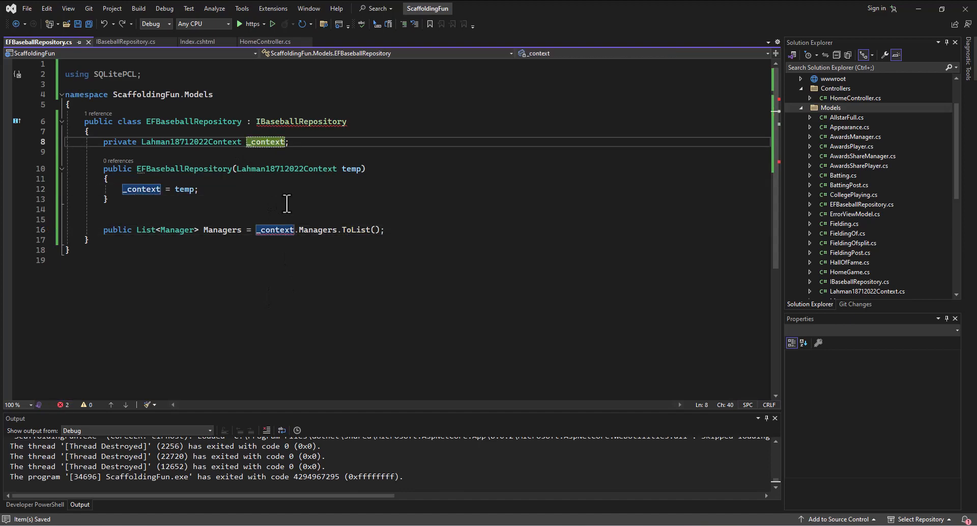
left_click(274, 229)
type(">")
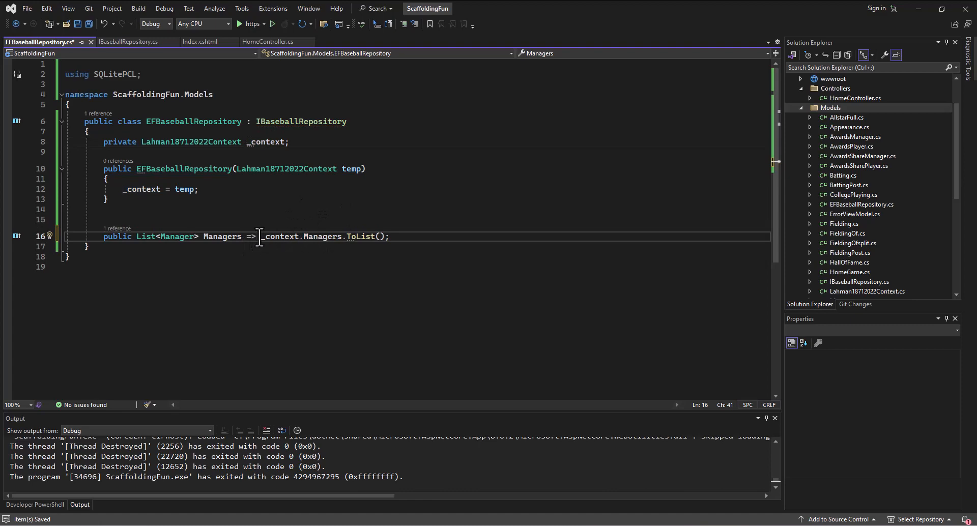
left_click_drag(261, 236, 390, 236)
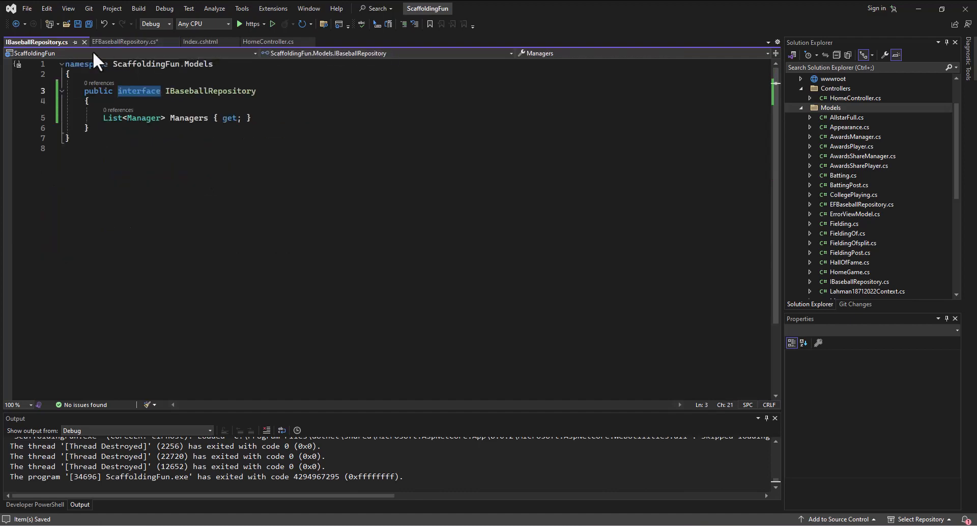
Step: Delete the blank line and 'using SQLitePCL;' so the class starts at its namespace, checking against IBaseballRepository
left_click(124, 41)
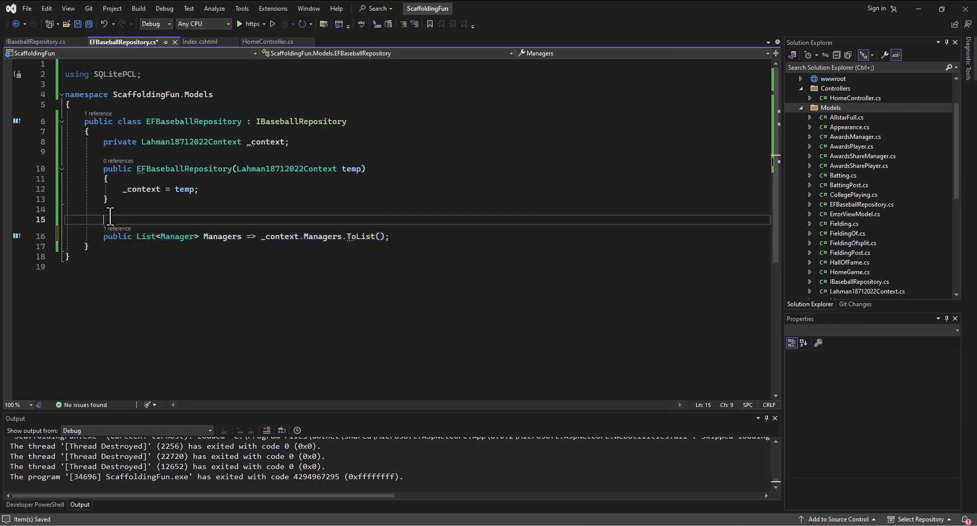
key("backspace")
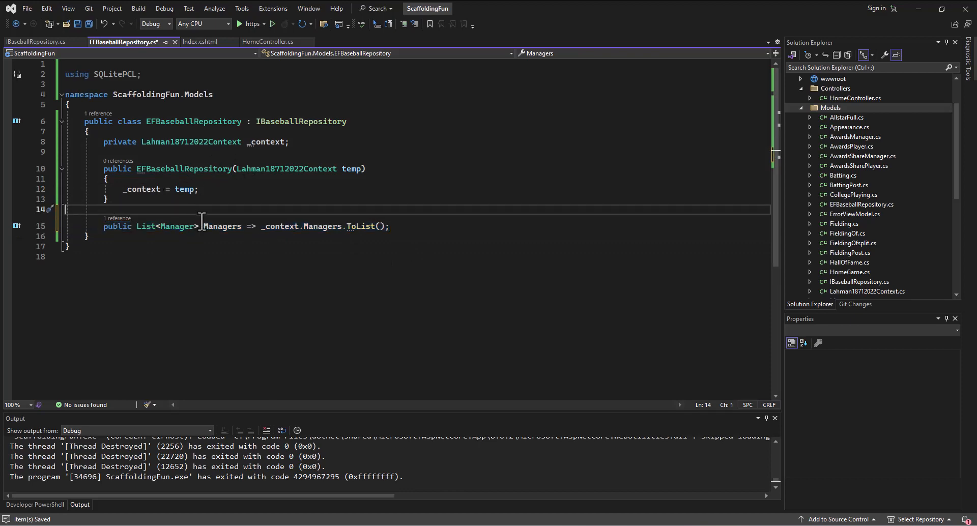
left_click(37, 42)
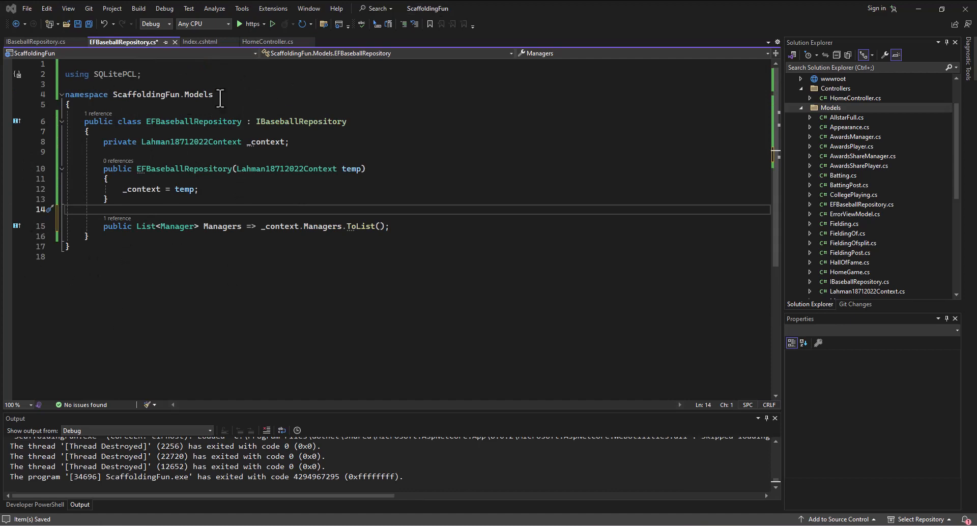
left_click(37, 42)
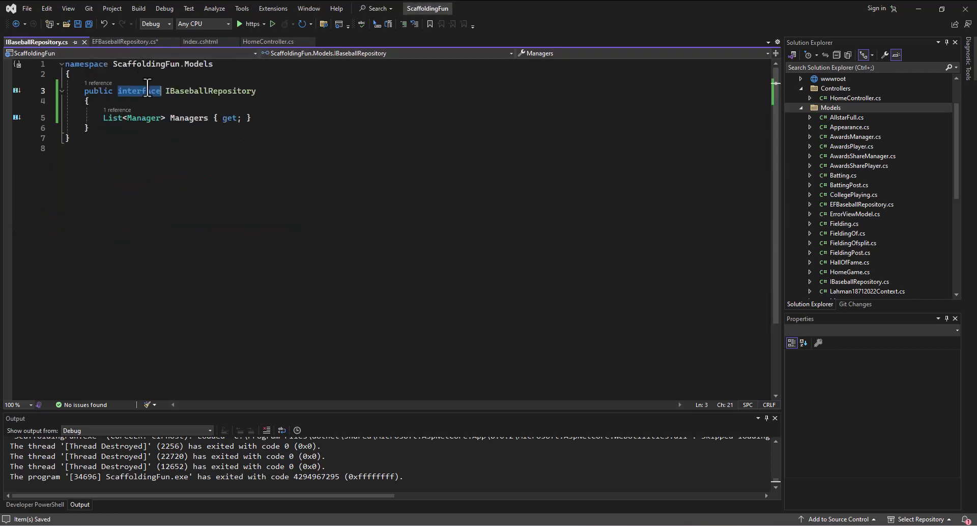
key("ctrl+a")
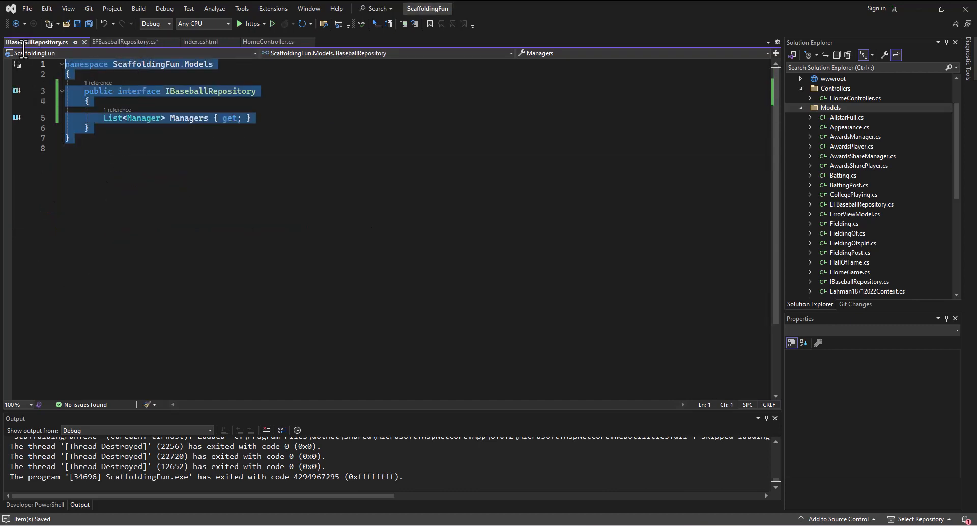
mouse_move(118, 99)
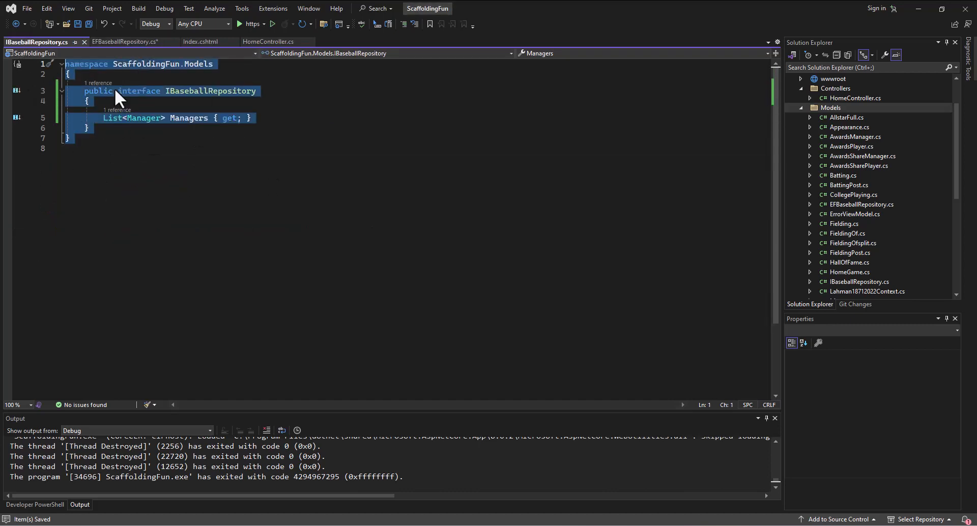
left_click(123, 41)
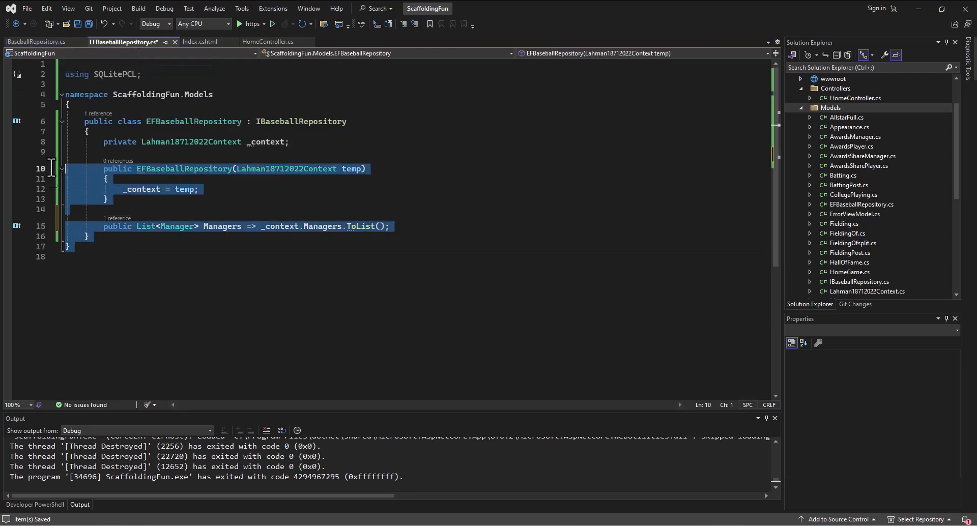
left_click(35, 41)
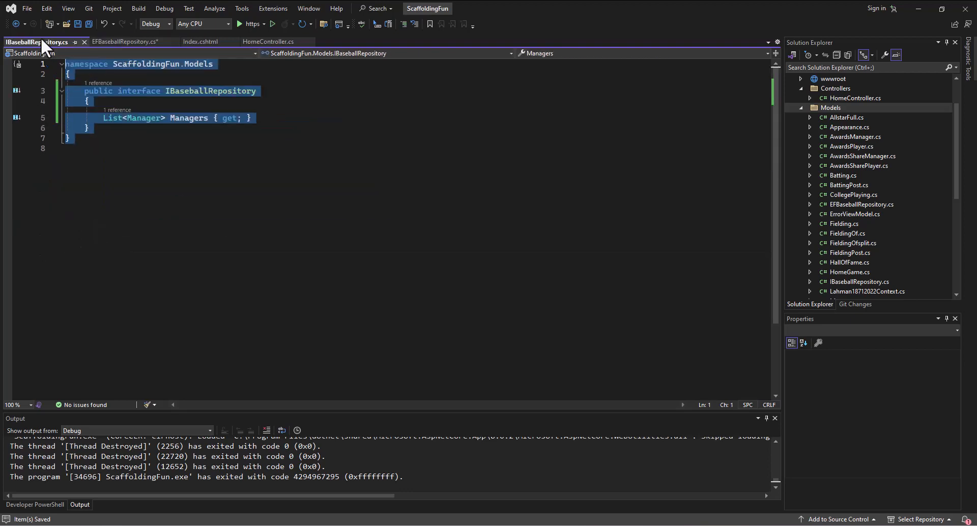
left_click(129, 40)
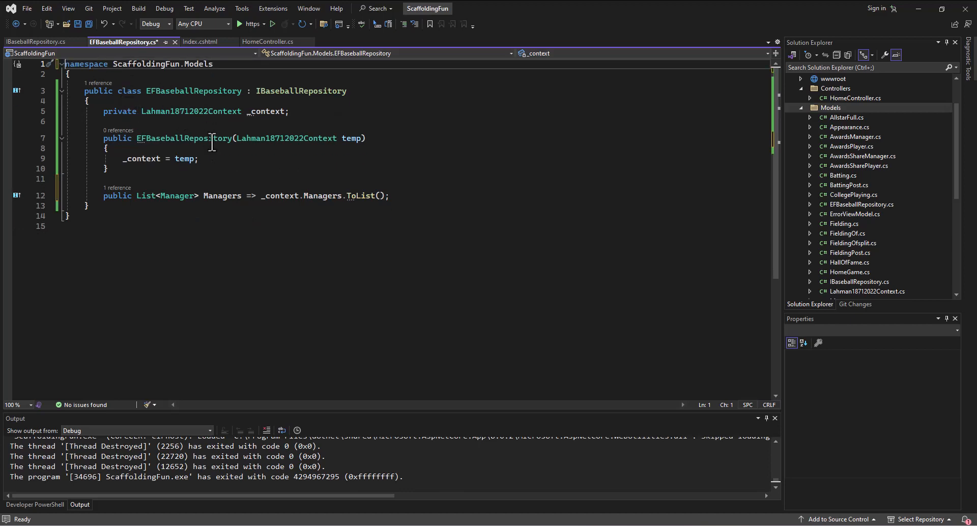
Step: Save EFBaseballRepository.cs, glance at HomeController, and show the IBaseballRepository interface
key("ctrl+s")
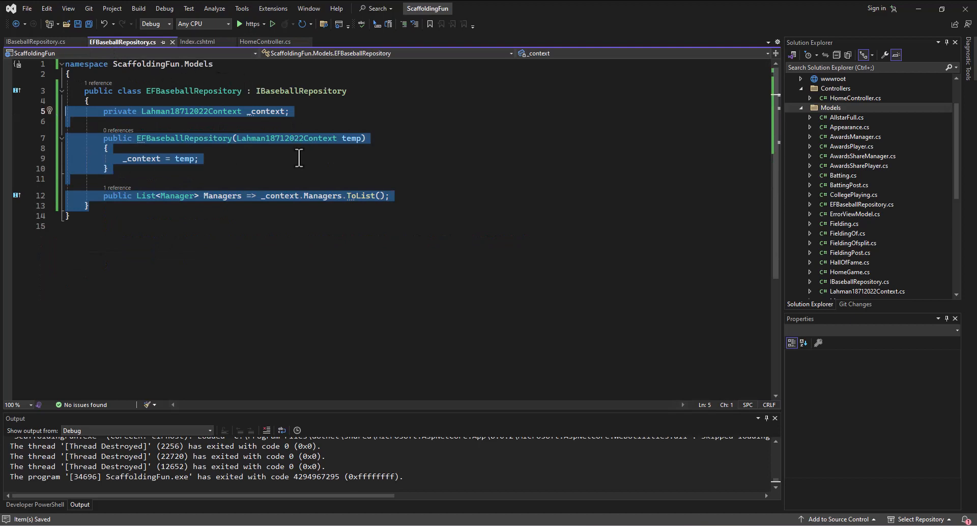
mouse_move(256, 118)
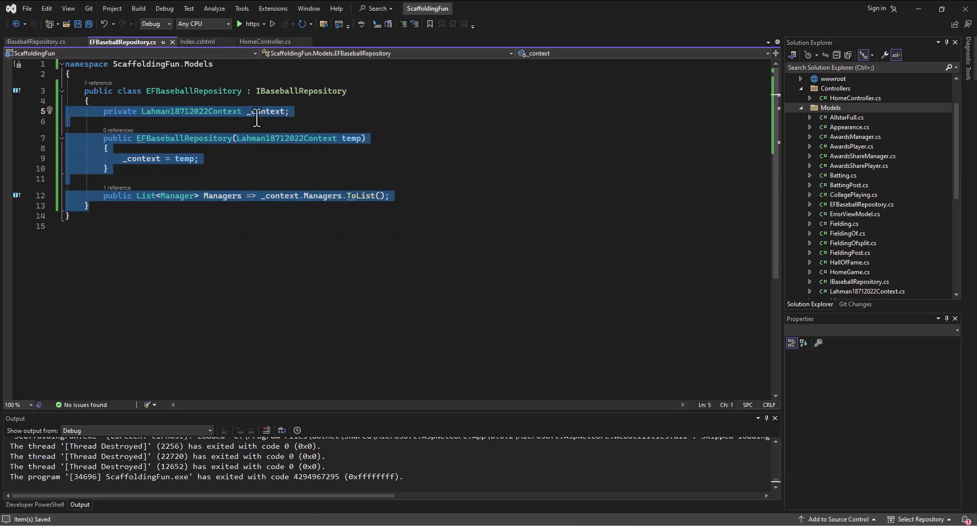
left_click(265, 42)
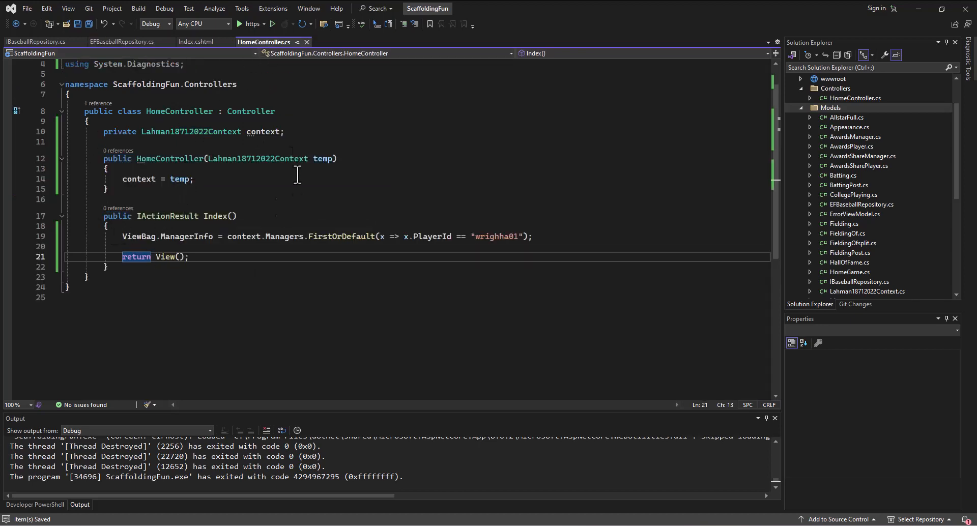
left_click(38, 41)
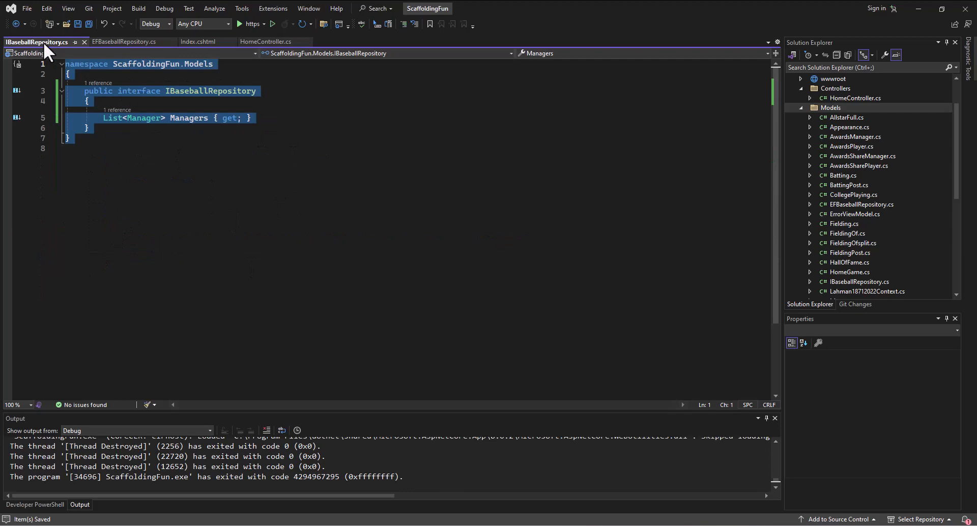
mouse_move(120, 60)
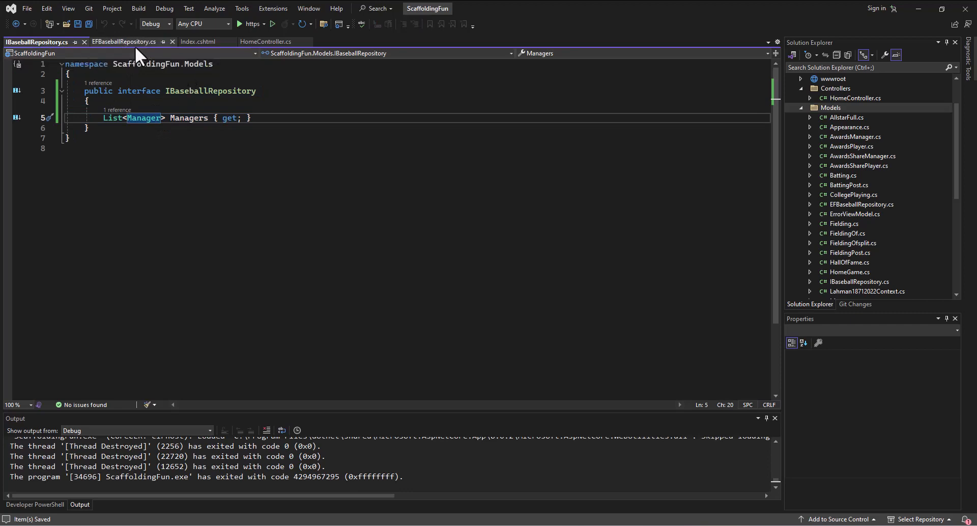
Step: Return to EFBaseballRepository.cs and highlight the Managers property name
left_click(124, 41)
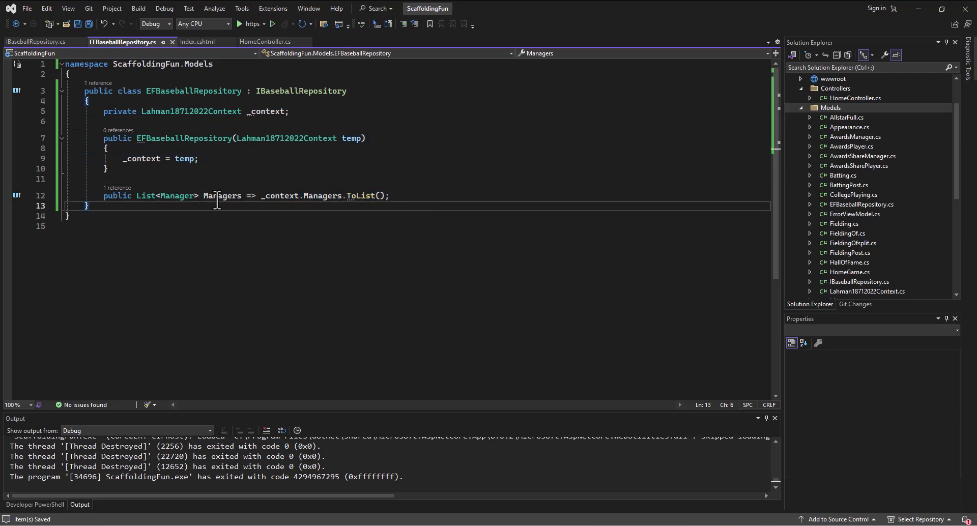
double_click(222, 195)
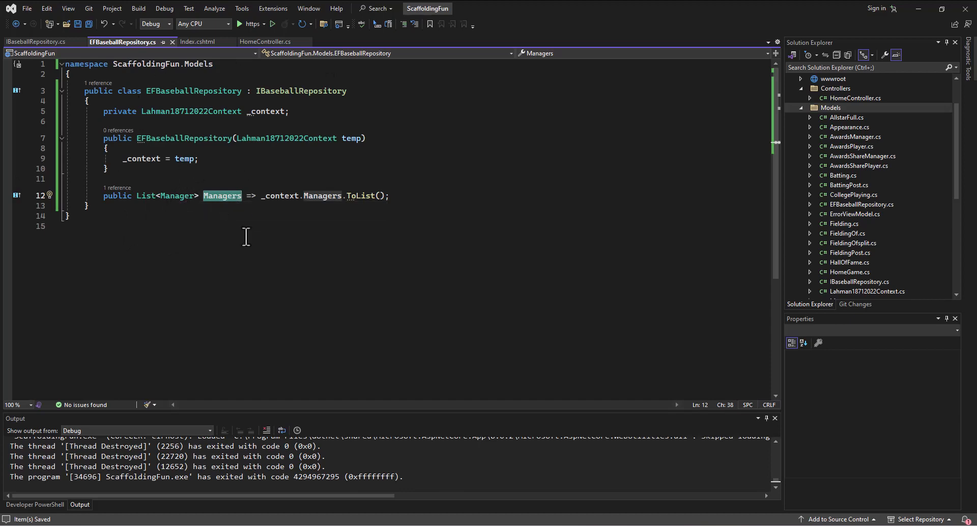
mouse_move(249, 241)
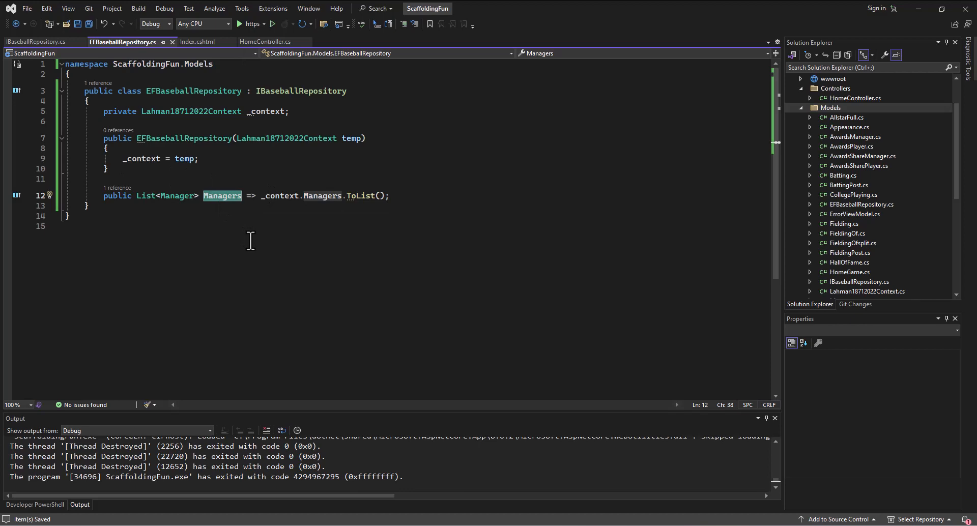
mouse_move(255, 242)
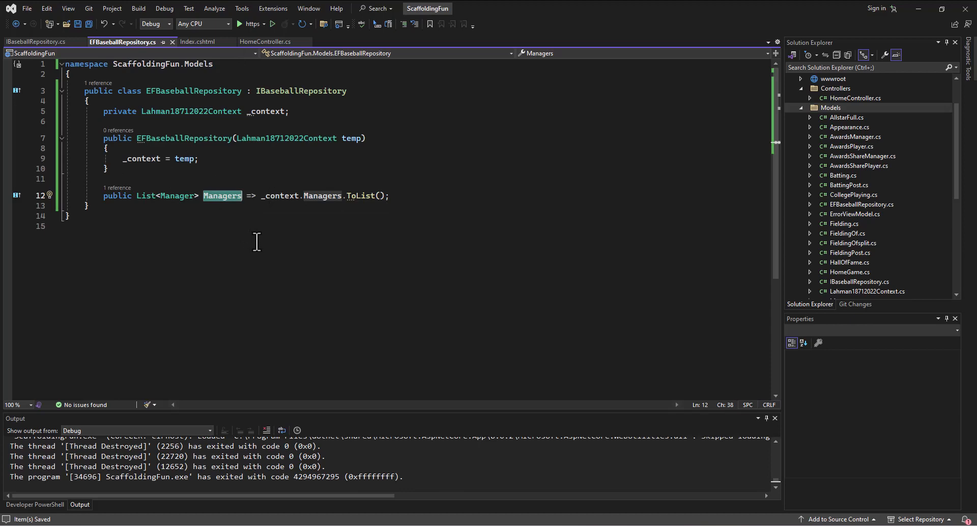
mouse_move(69, 311)
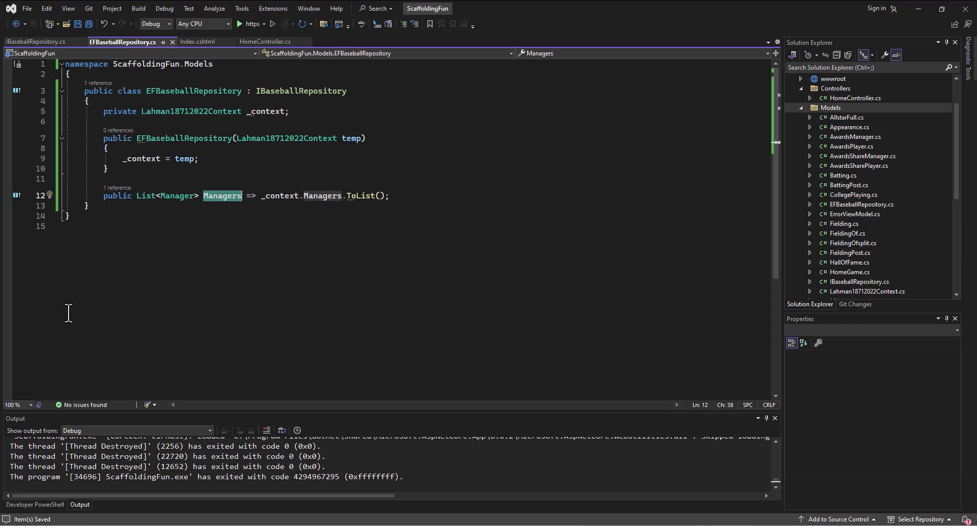